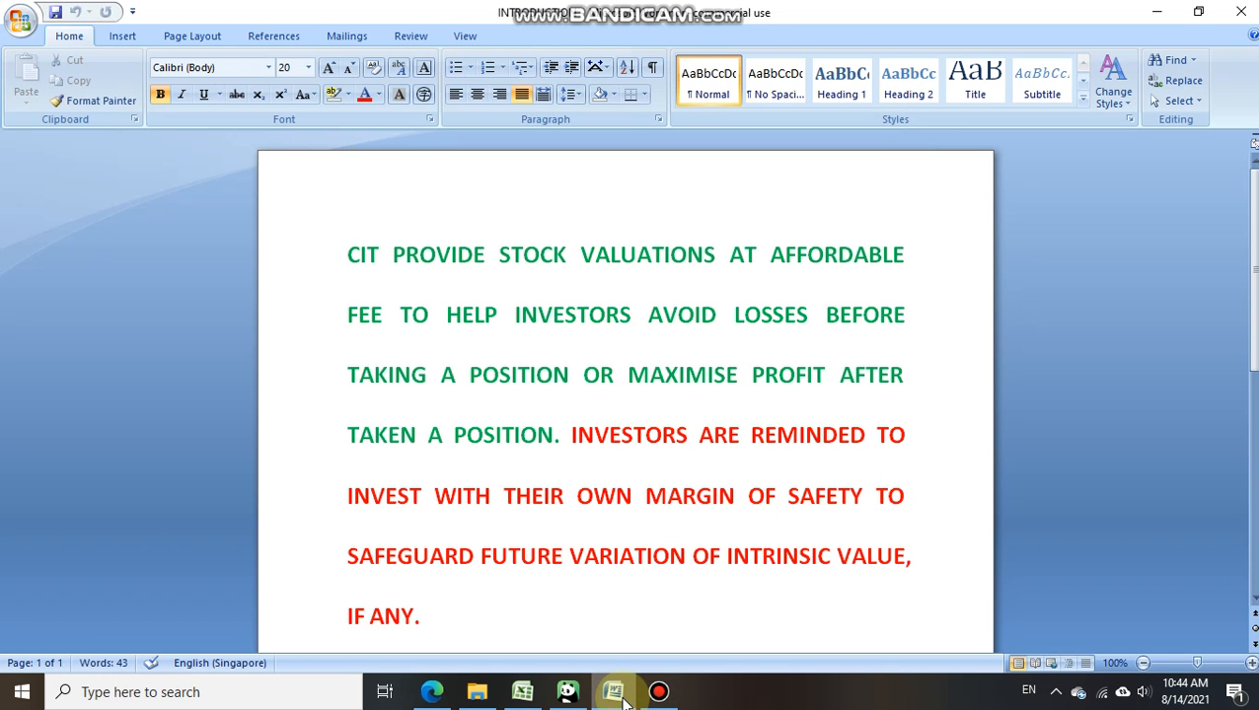
Step: Bring up the stock group's International Cement Group 2020Q2 results post and scroll its images
left_click(349, 253)
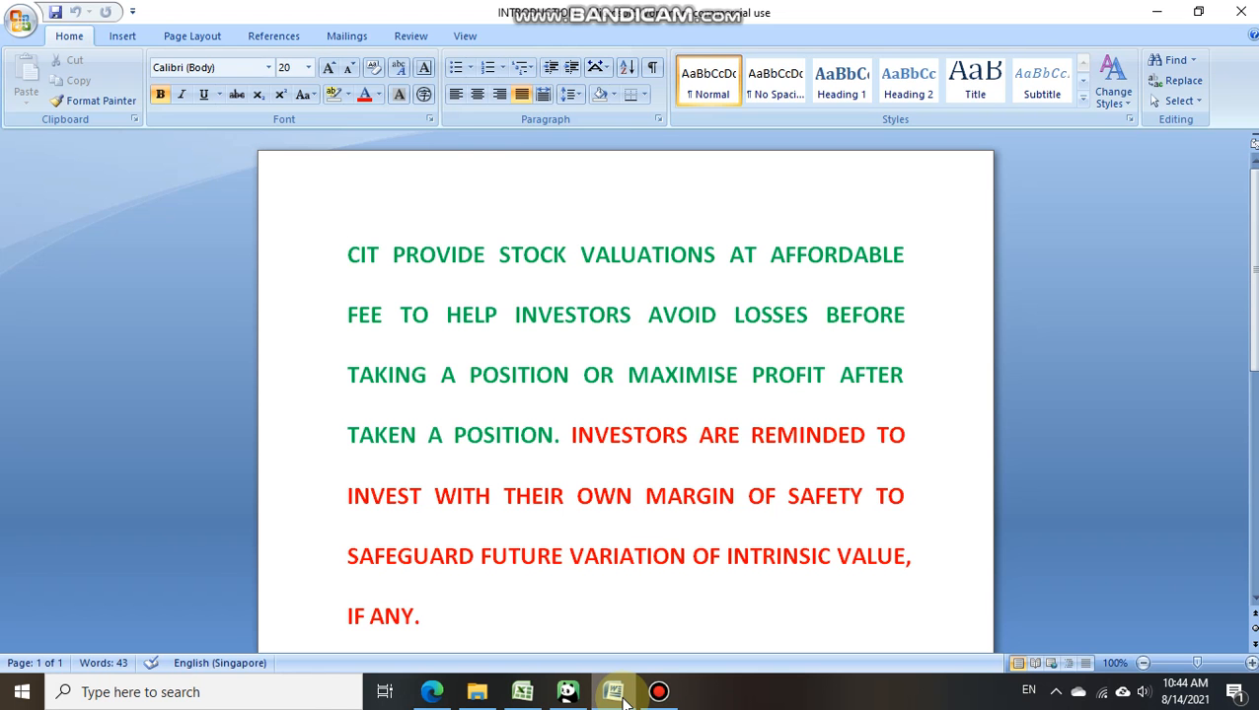
mouse_move(464, 690)
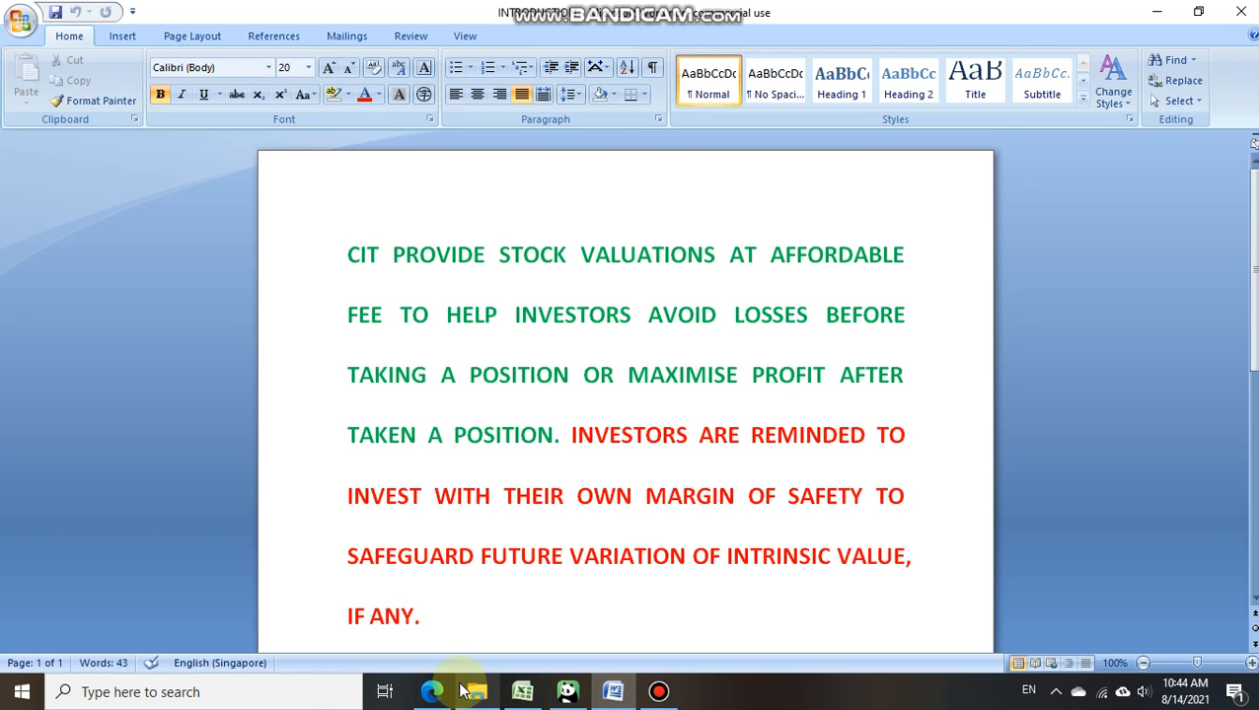
left_click(432, 692)
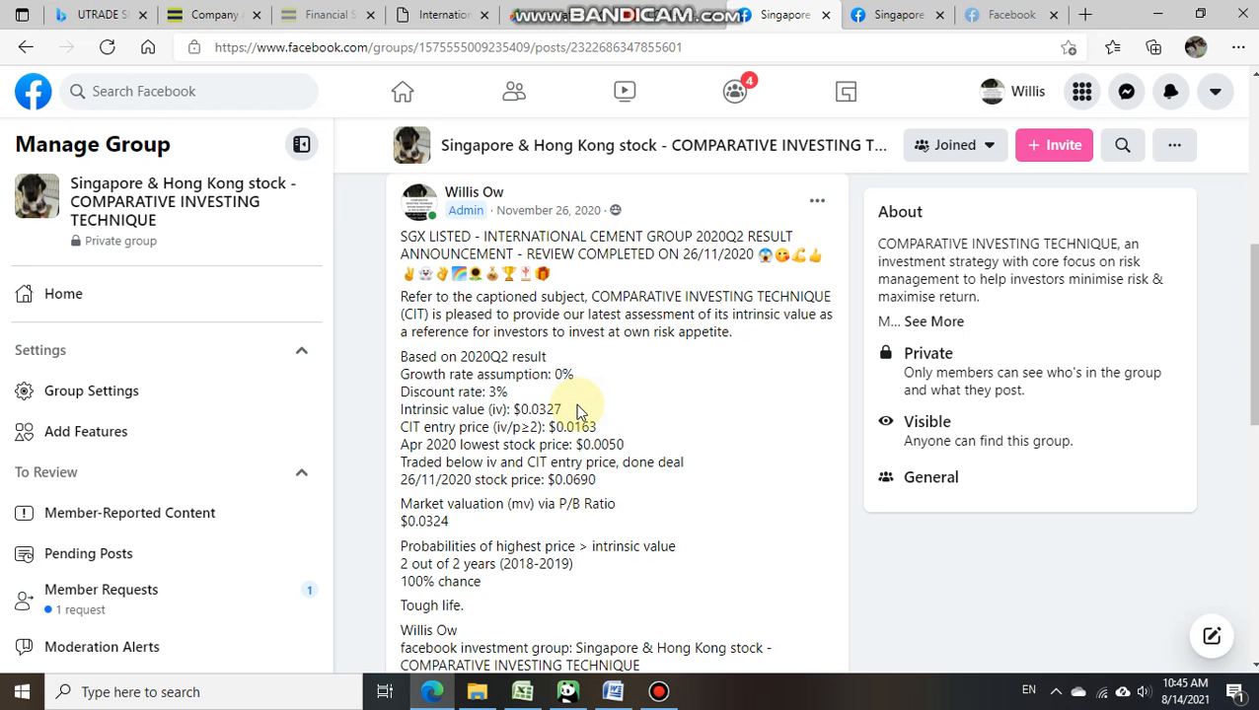
mouse_move(610, 491)
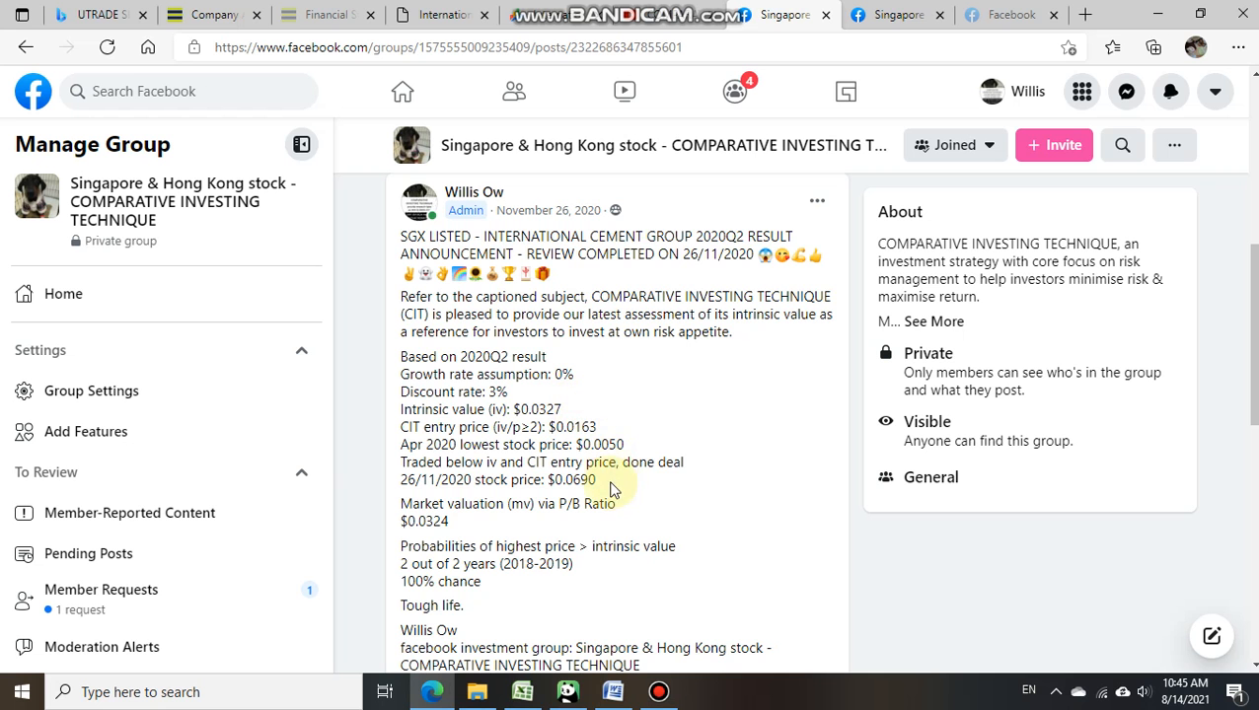
scroll("down", 3)
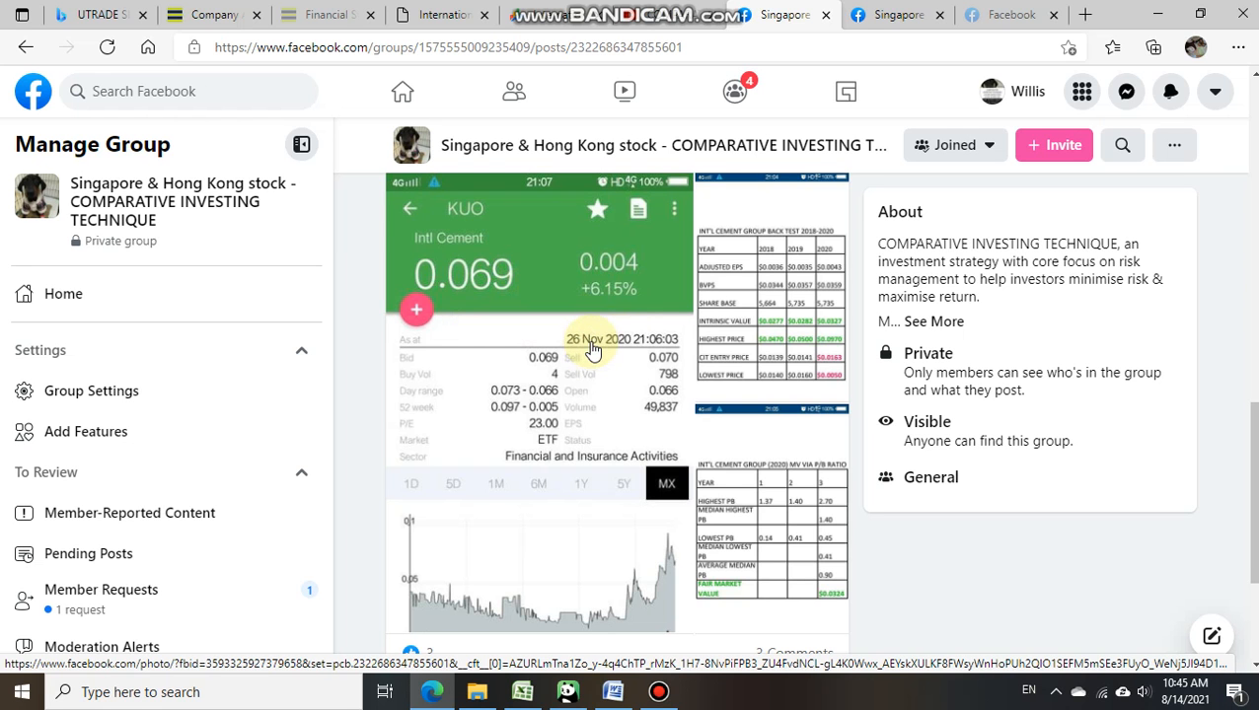
scroll("down", 3)
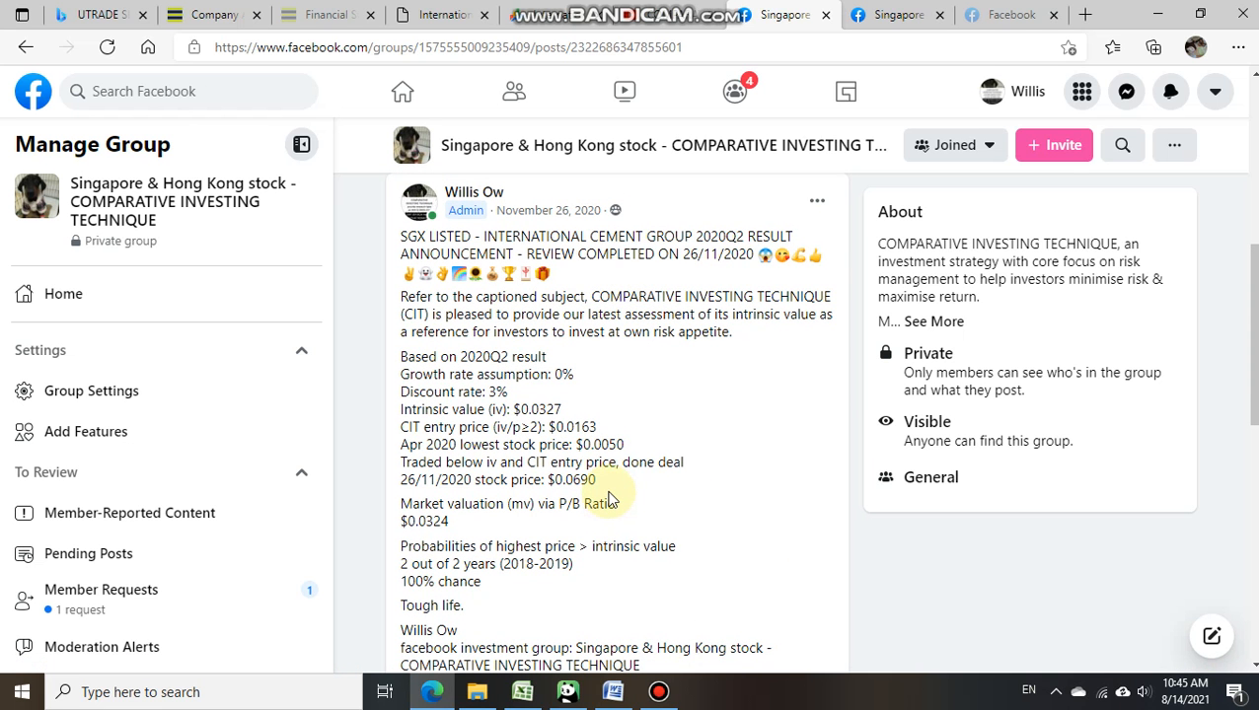
mouse_move(575, 412)
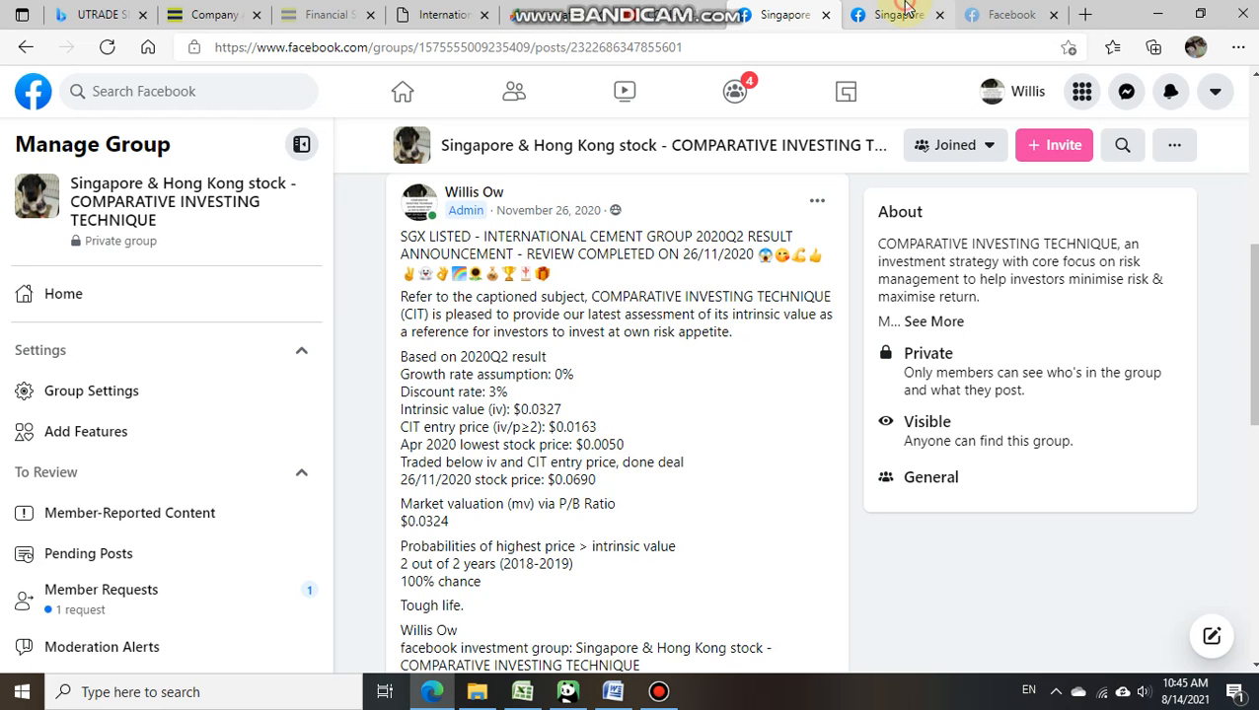
Step: Switch to the International Cement Group 2020Q4 result post and scroll to its price screenshot
left_click(884, 14)
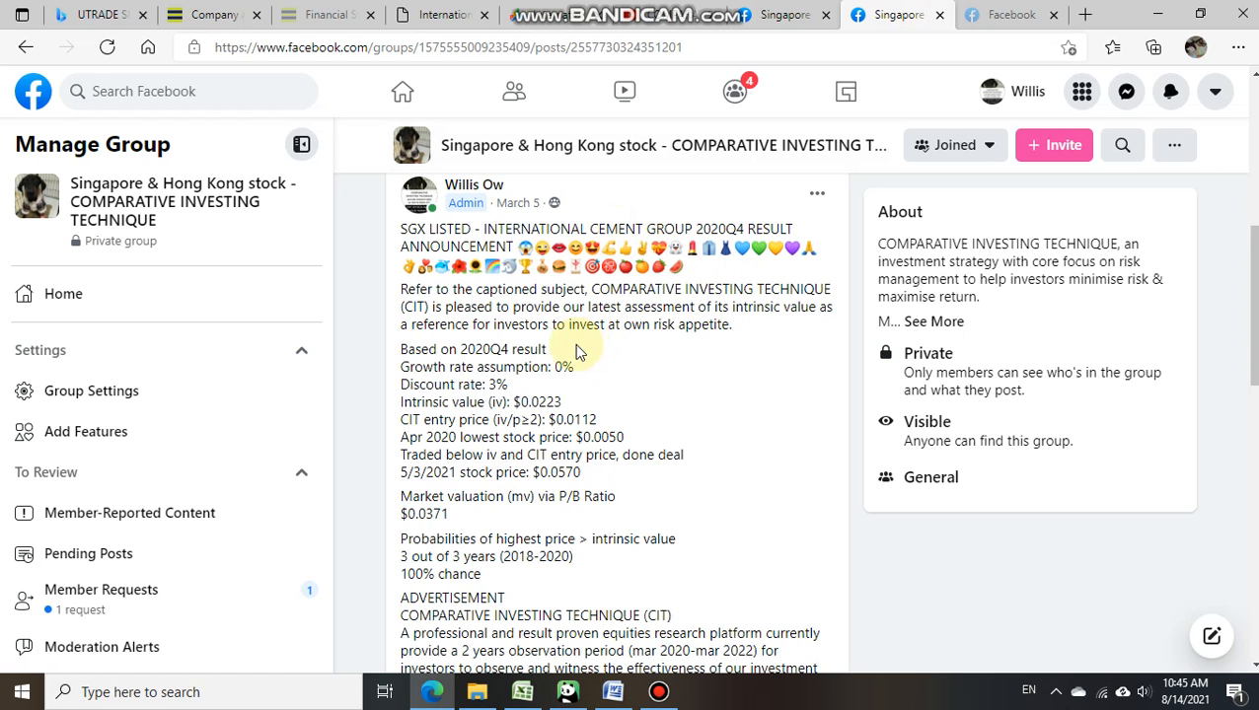
mouse_move(570, 402)
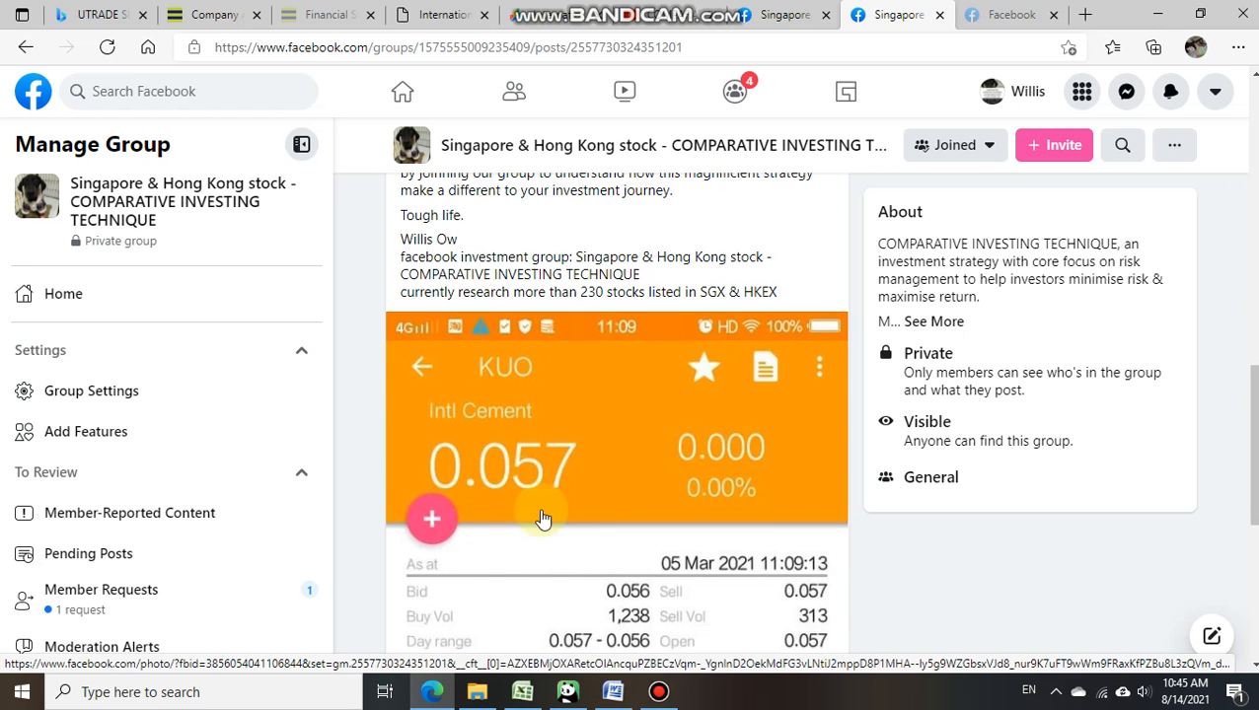
mouse_move(748, 619)
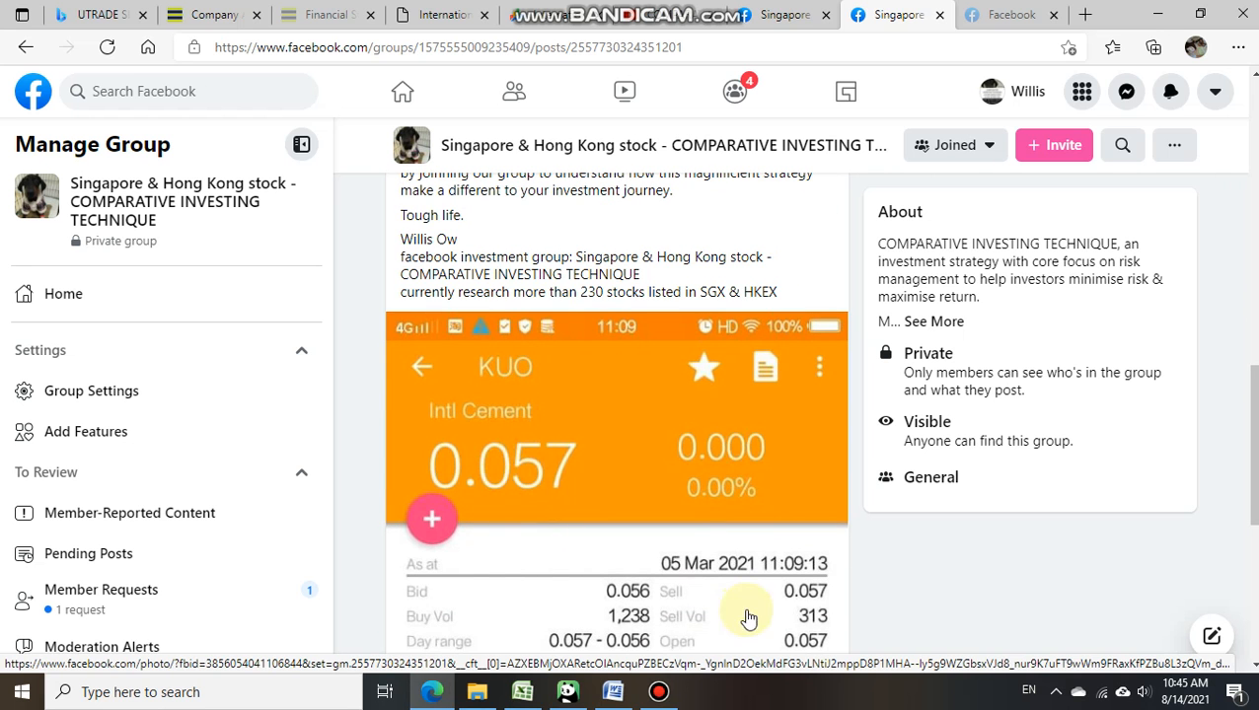
scroll("down", 3)
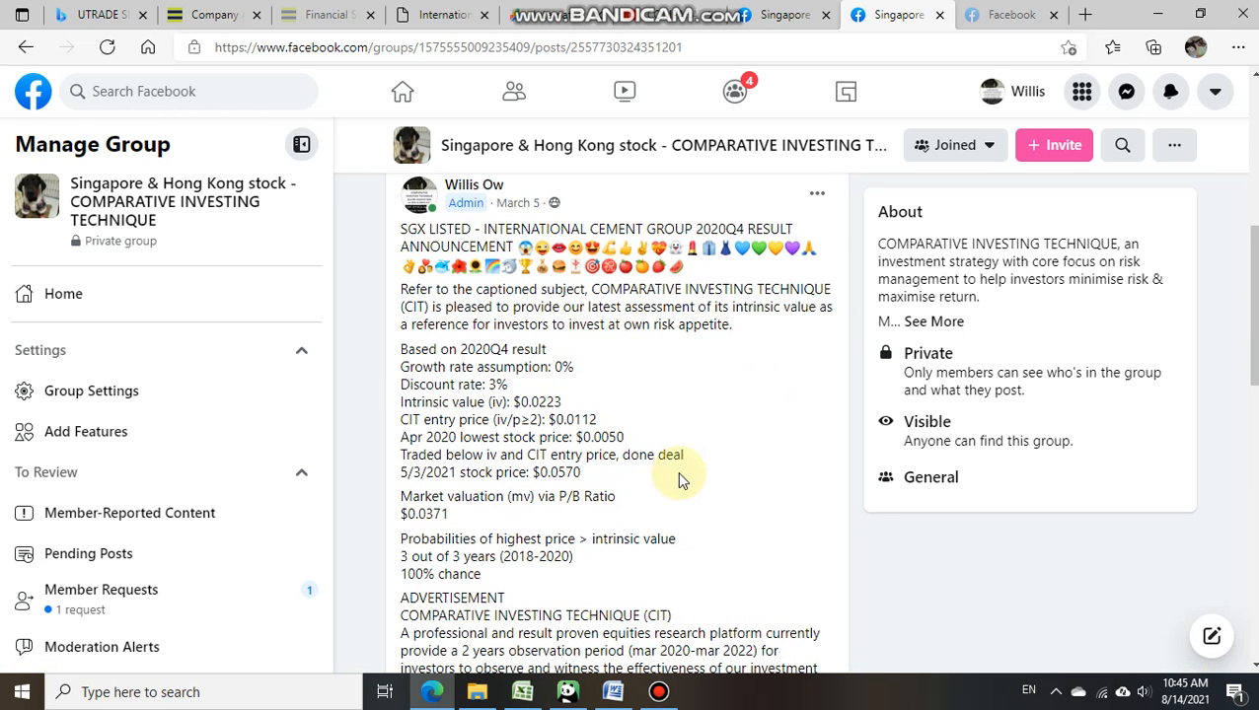
mouse_move(580, 410)
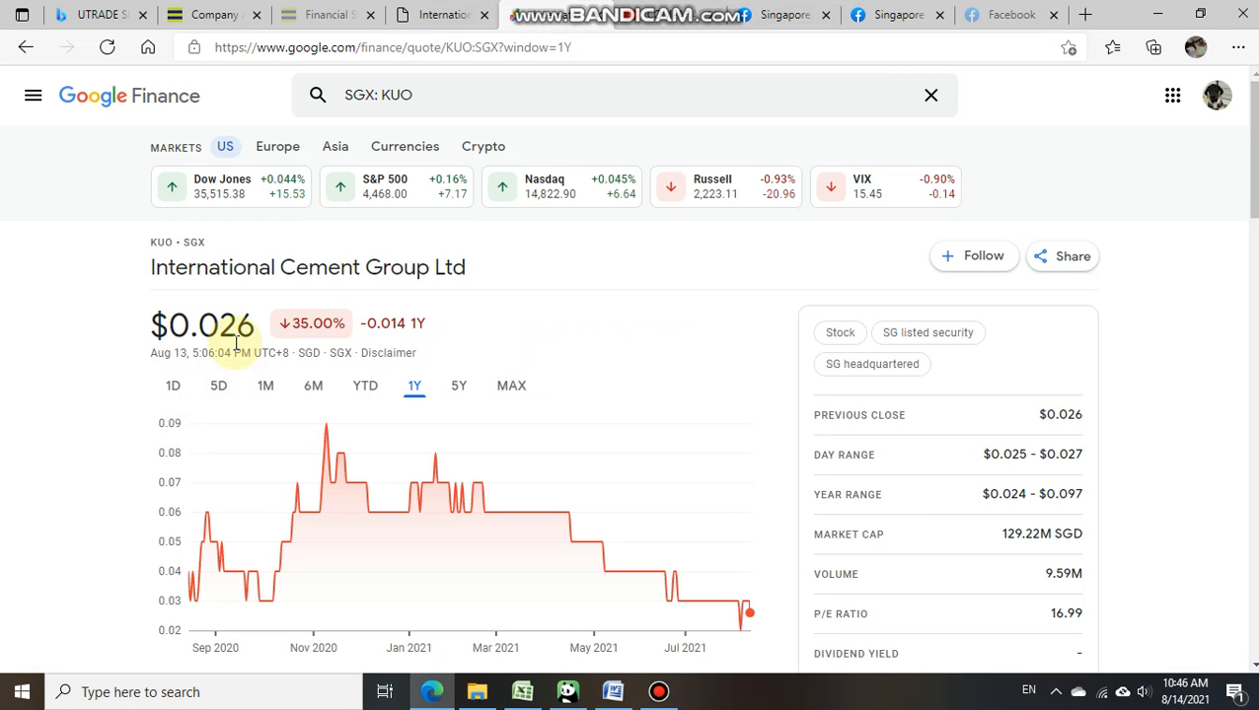
mouse_move(913, 568)
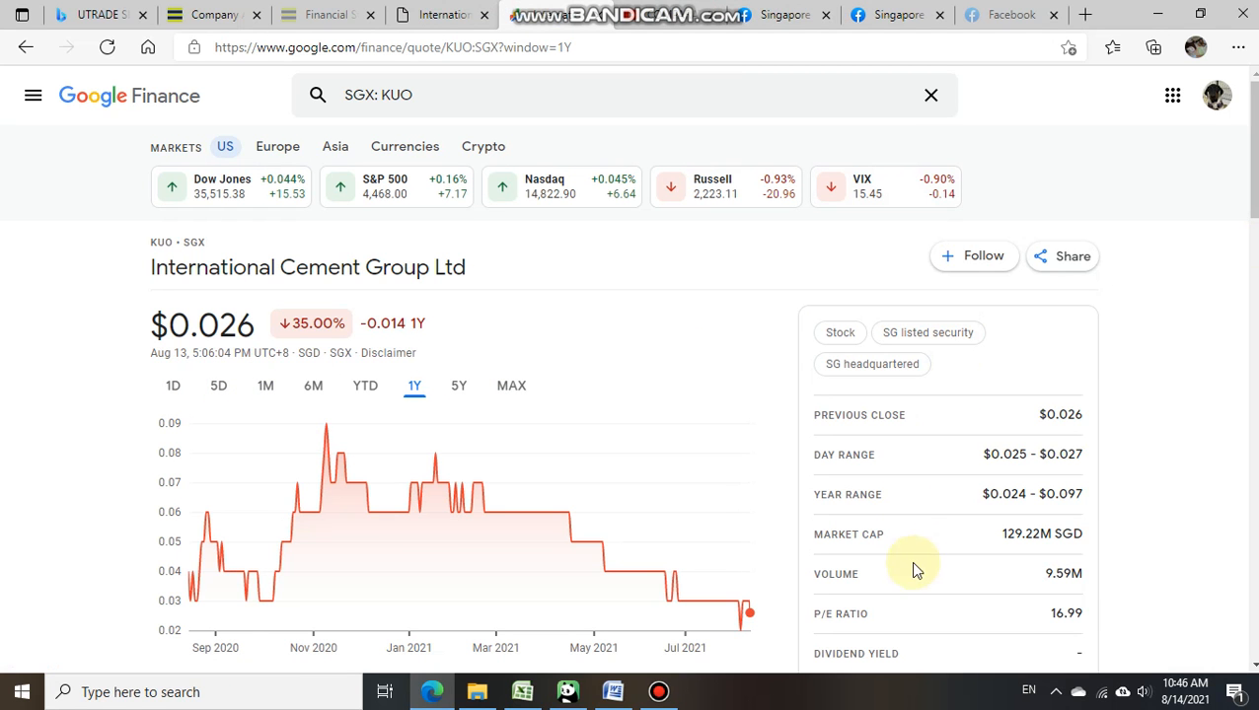
mouse_move(742, 631)
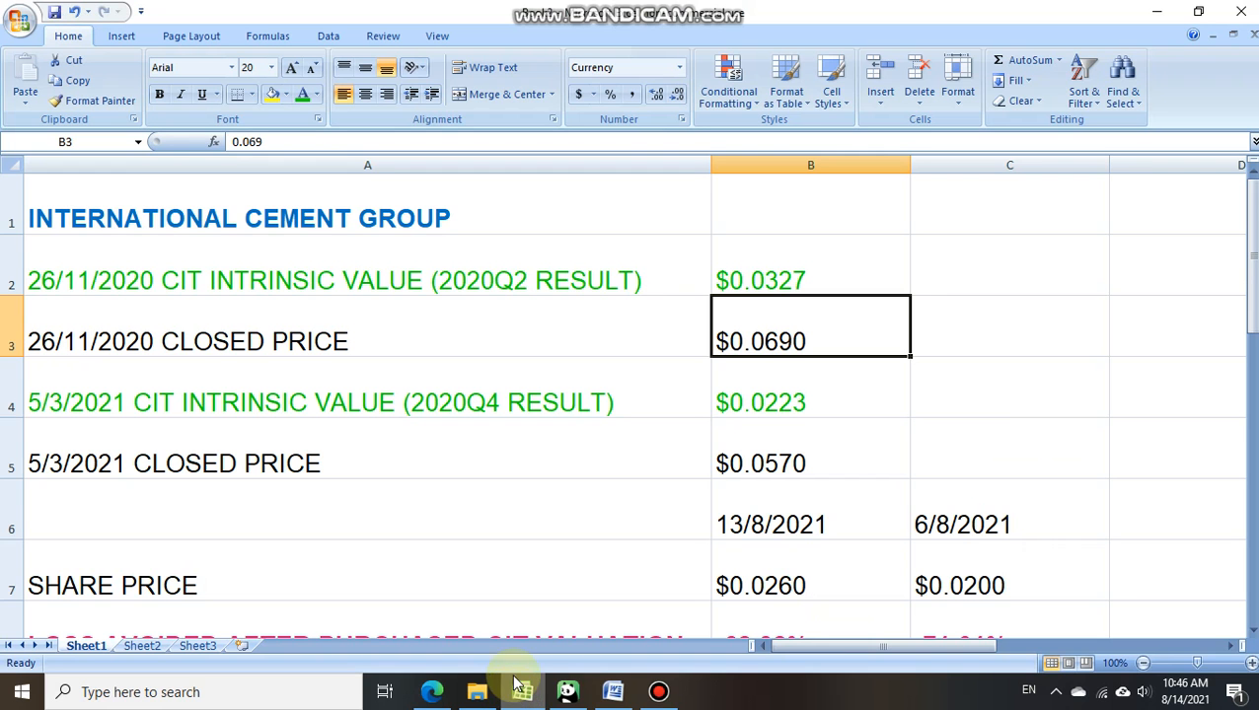
mouse_move(333, 281)
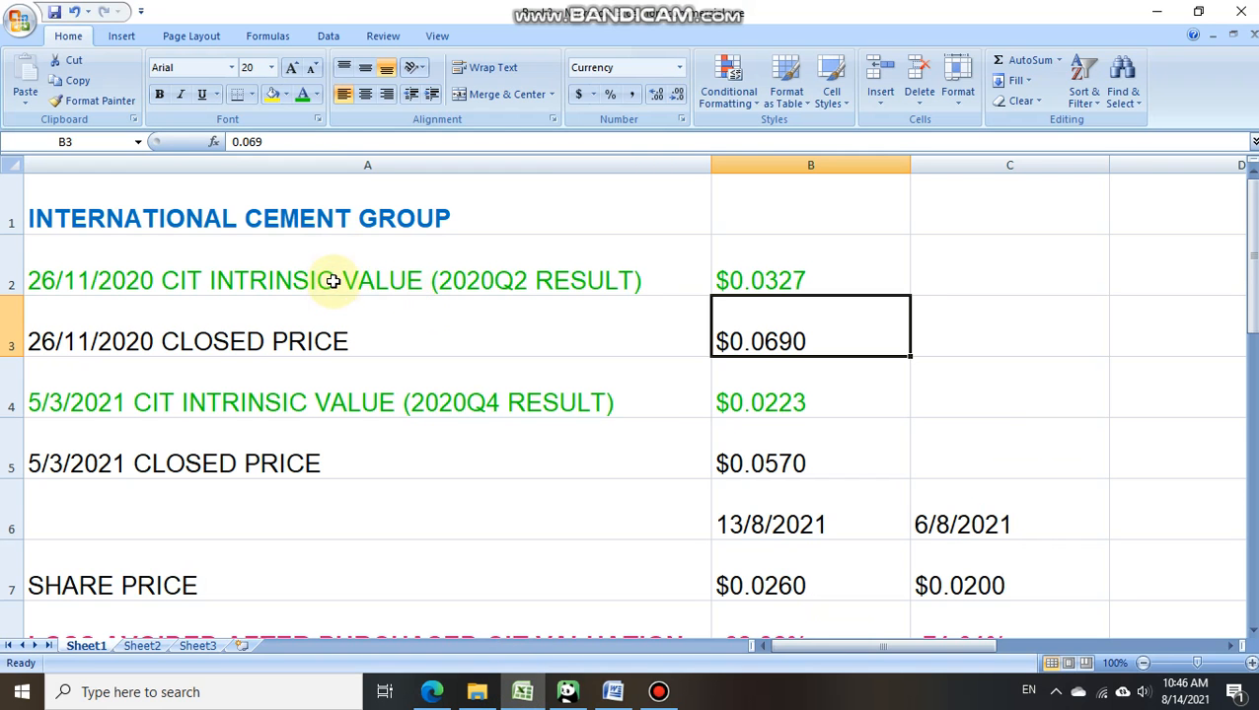
Step: Step through the $0.0327 intrinsic value, 26/11/2020 and 5/3/2021 closed prices, and 2020Q4 value
left_click(367, 280)
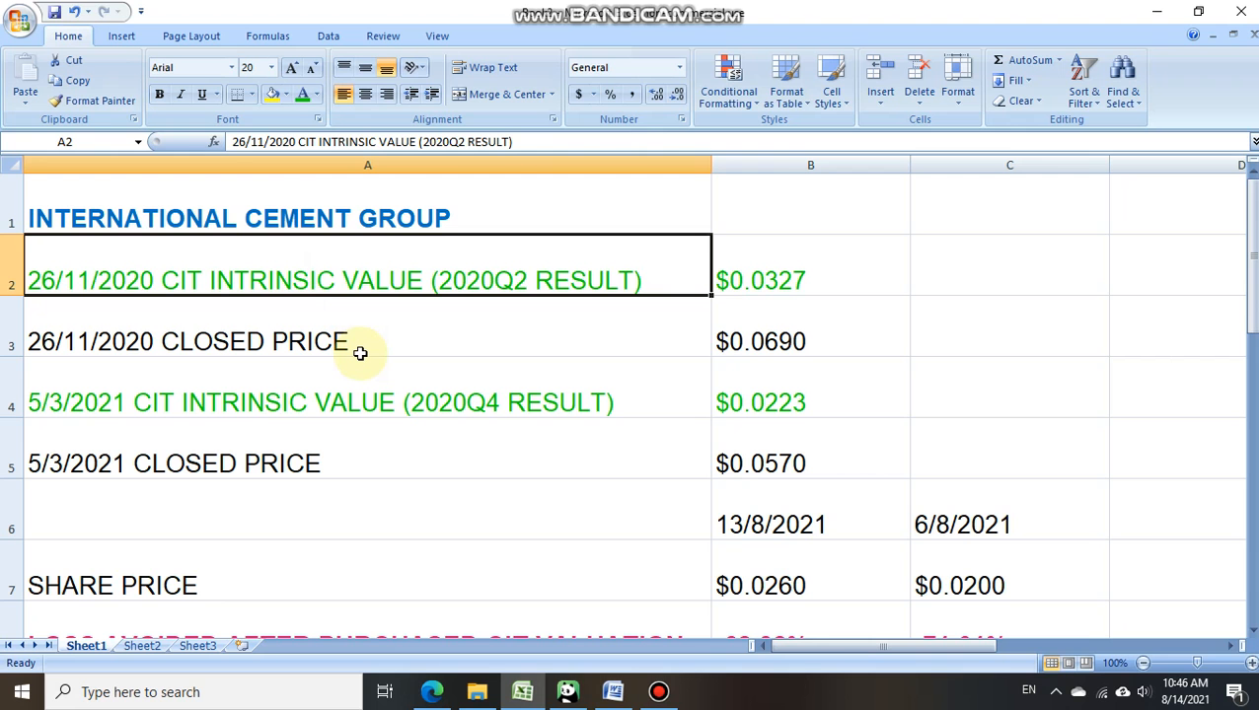
mouse_move(582, 284)
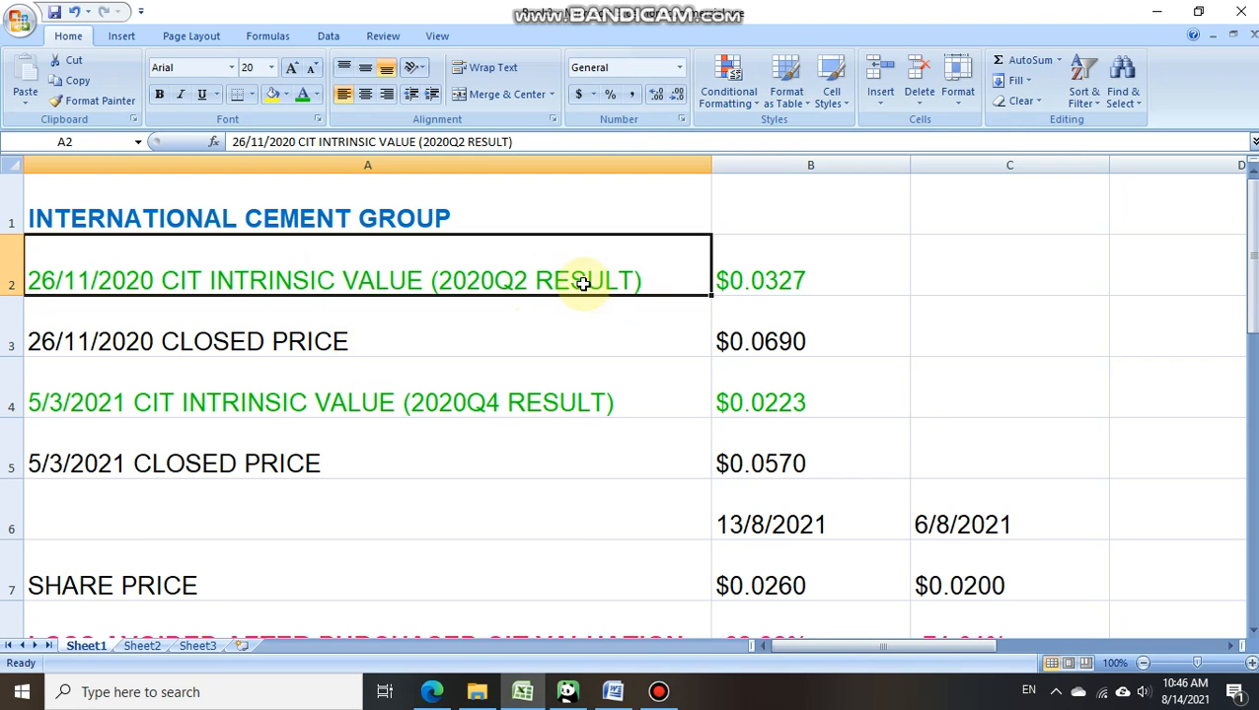
left_click(822, 259)
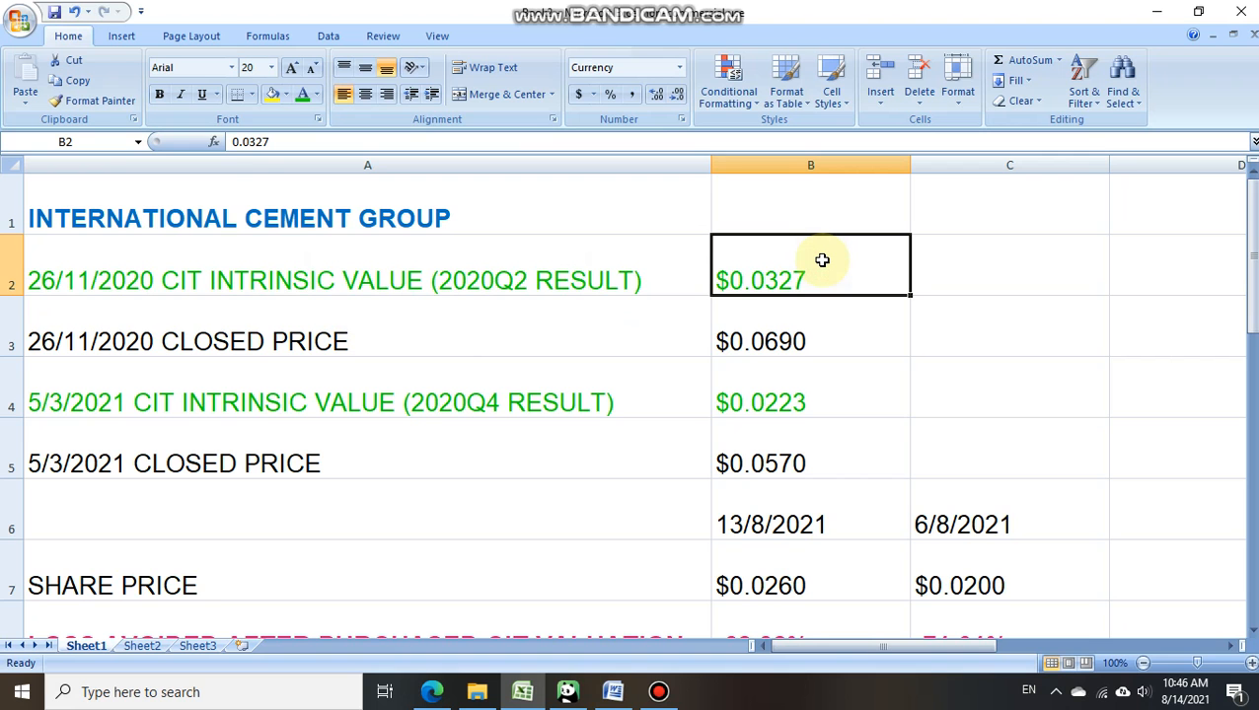
left_click(810, 342)
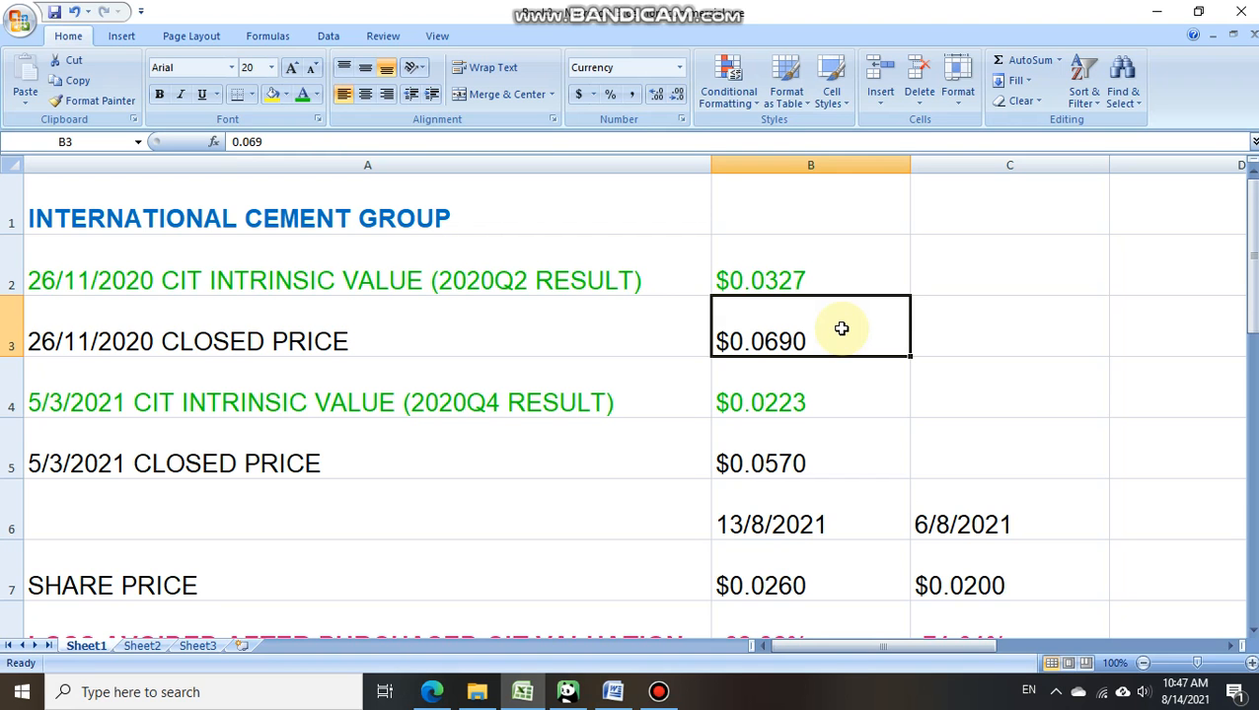
mouse_move(640, 465)
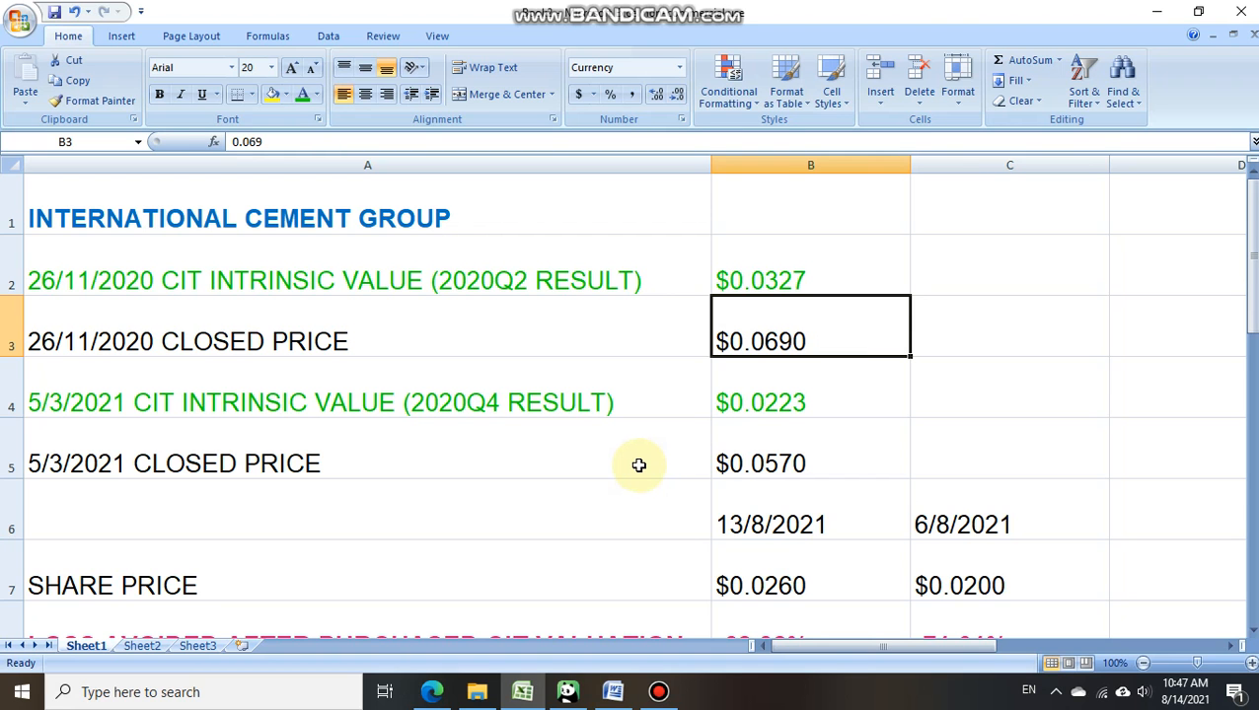
mouse_move(589, 464)
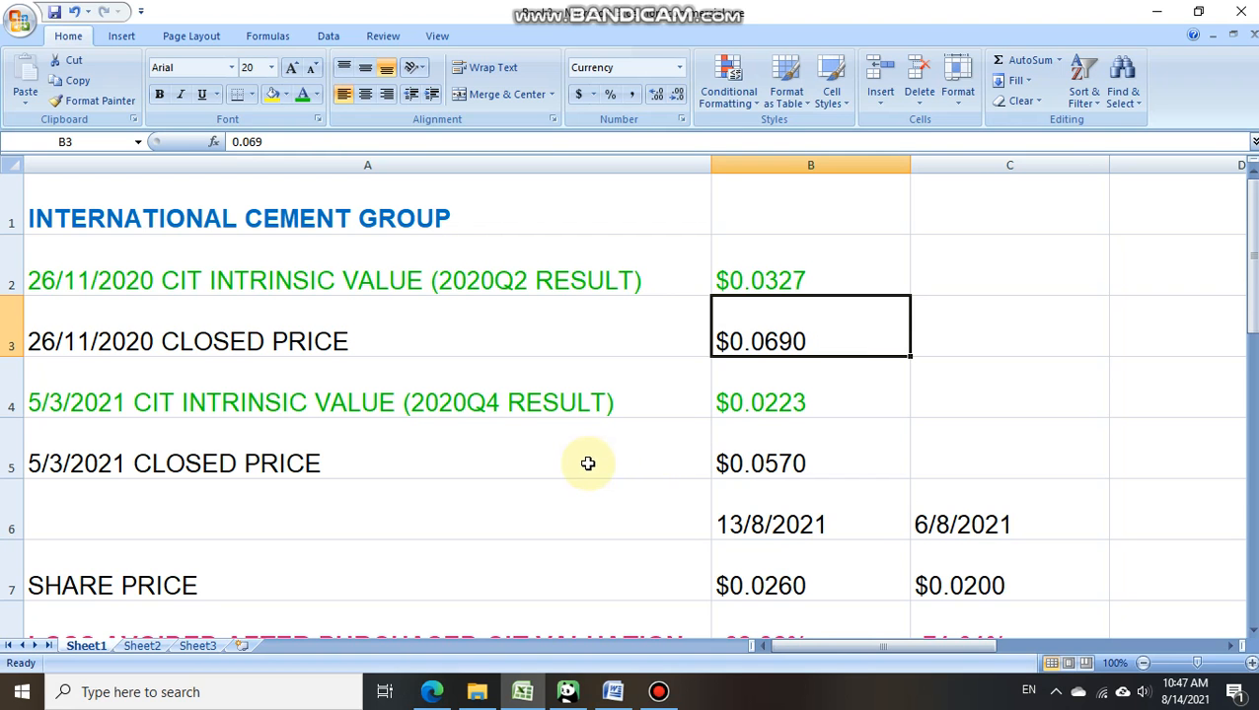
mouse_move(562, 405)
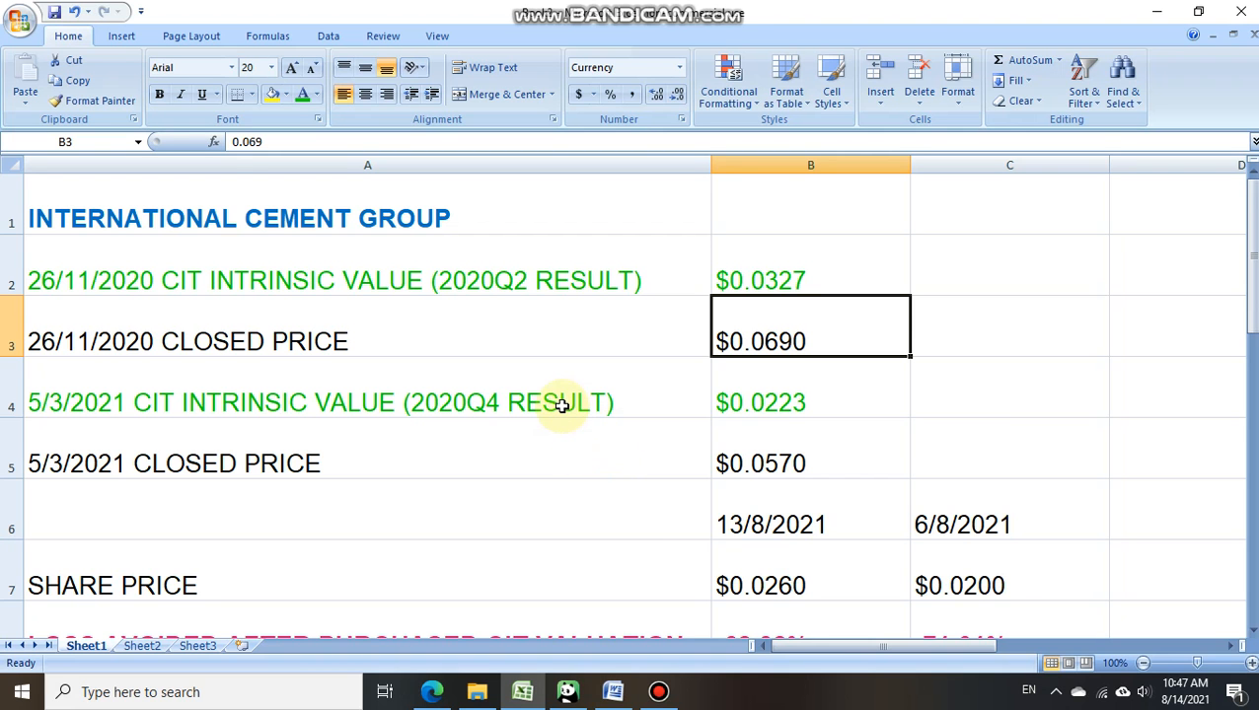
mouse_move(538, 397)
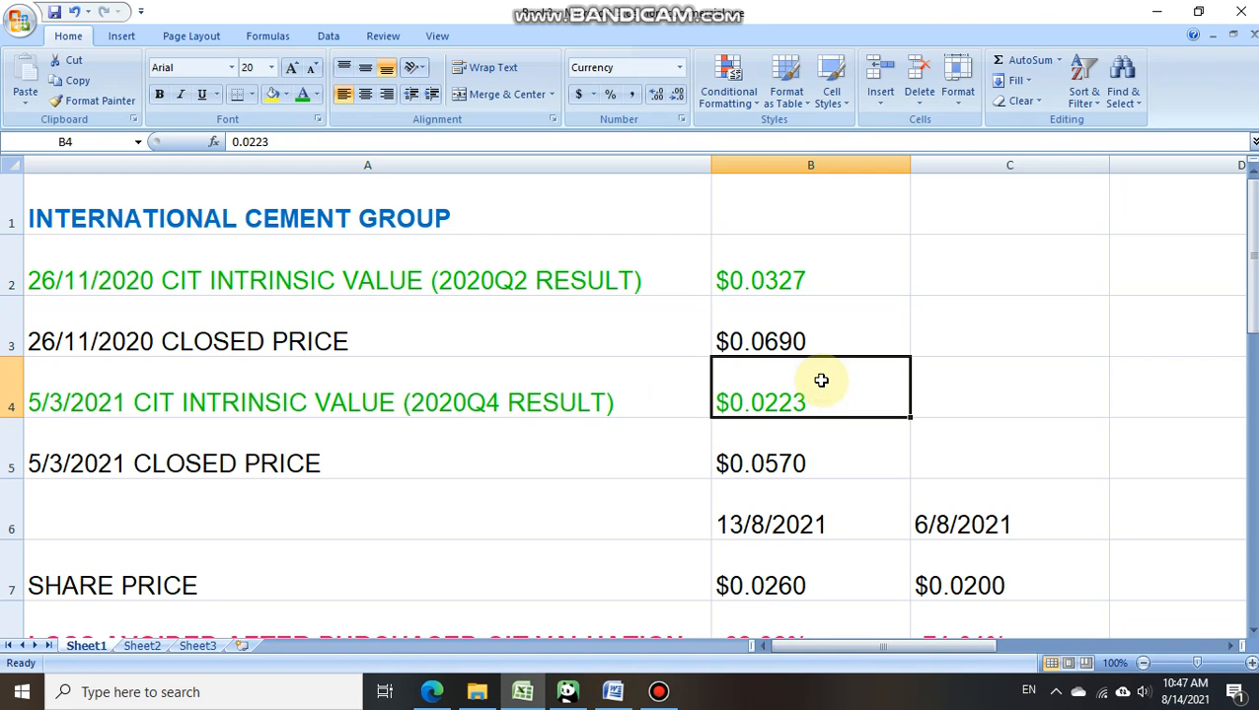
mouse_move(880, 508)
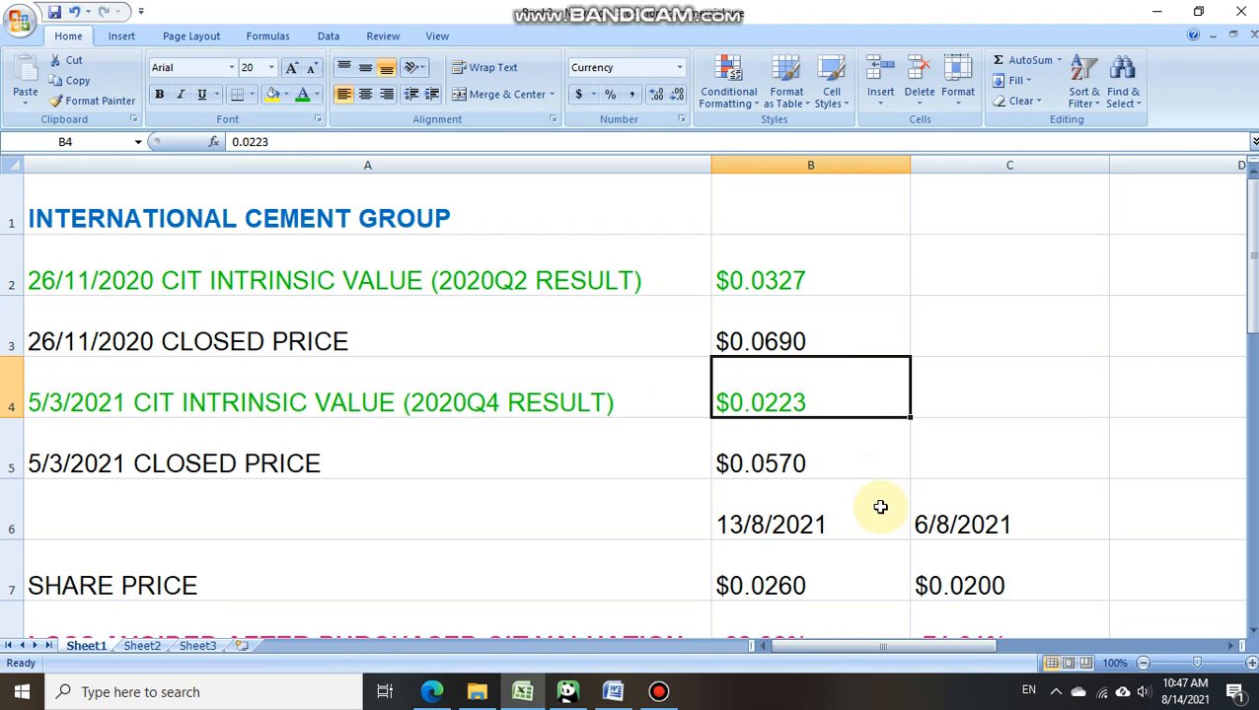
left_click(810, 464)
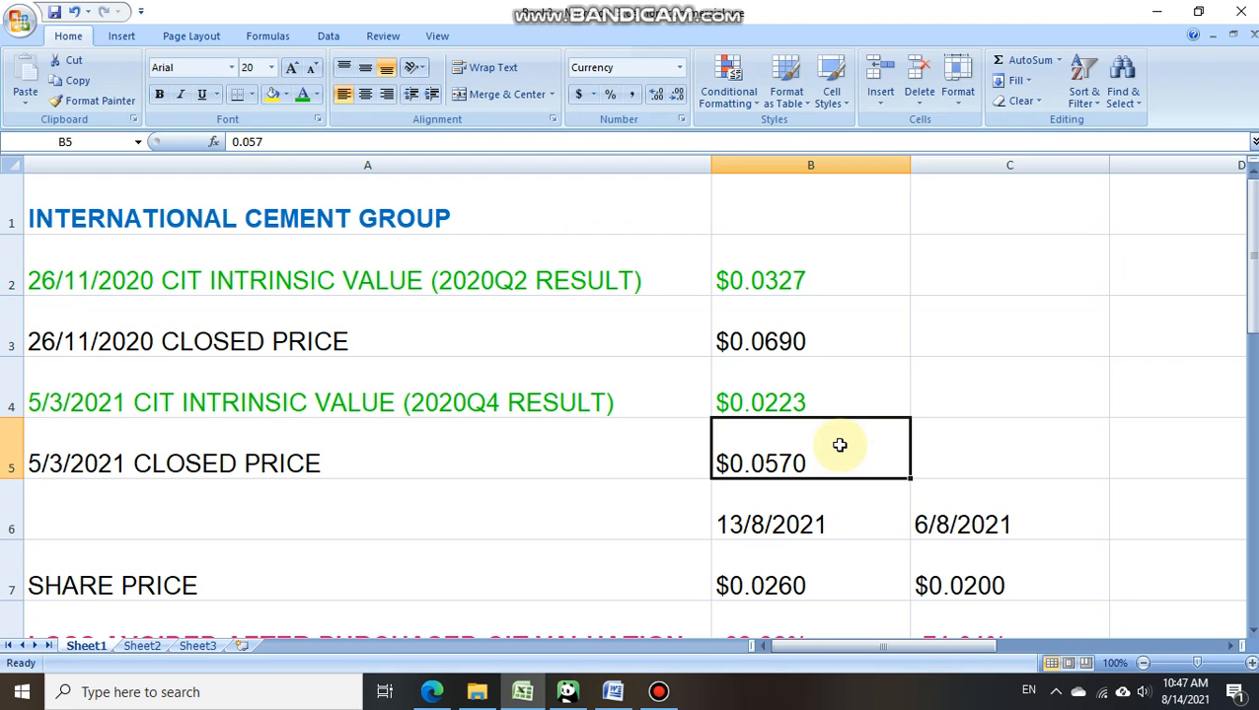
left_click(811, 403)
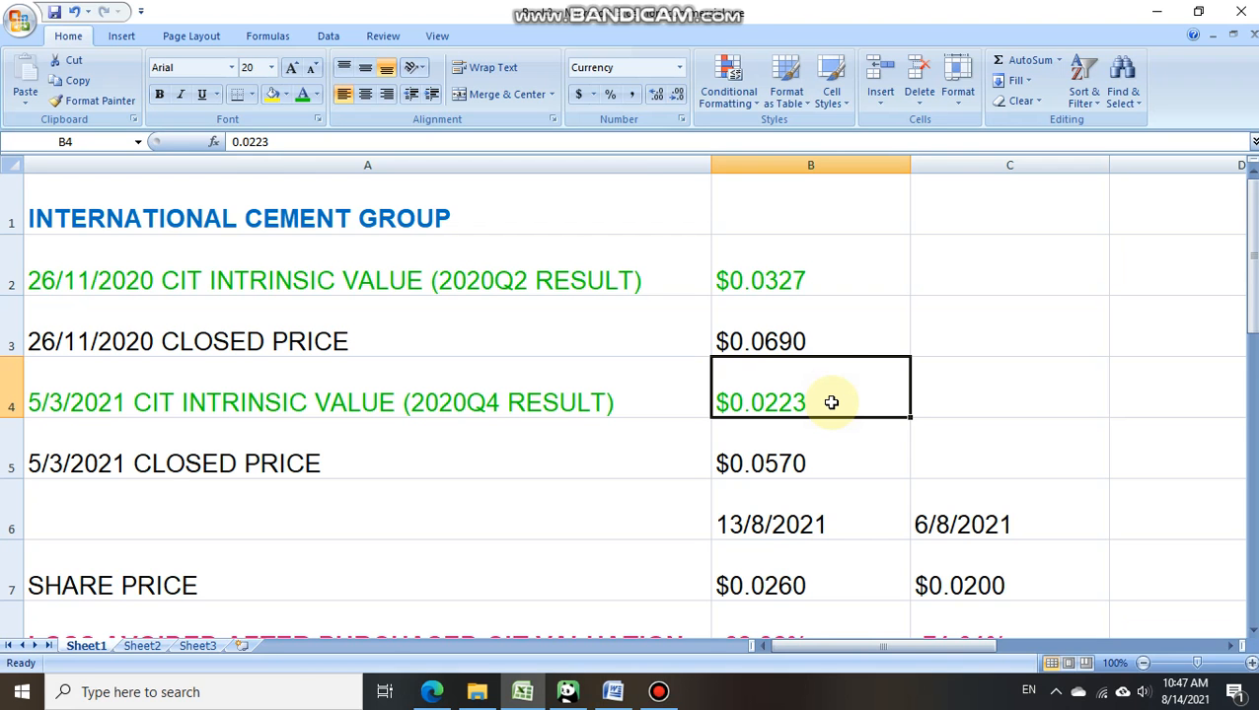
mouse_move(830, 489)
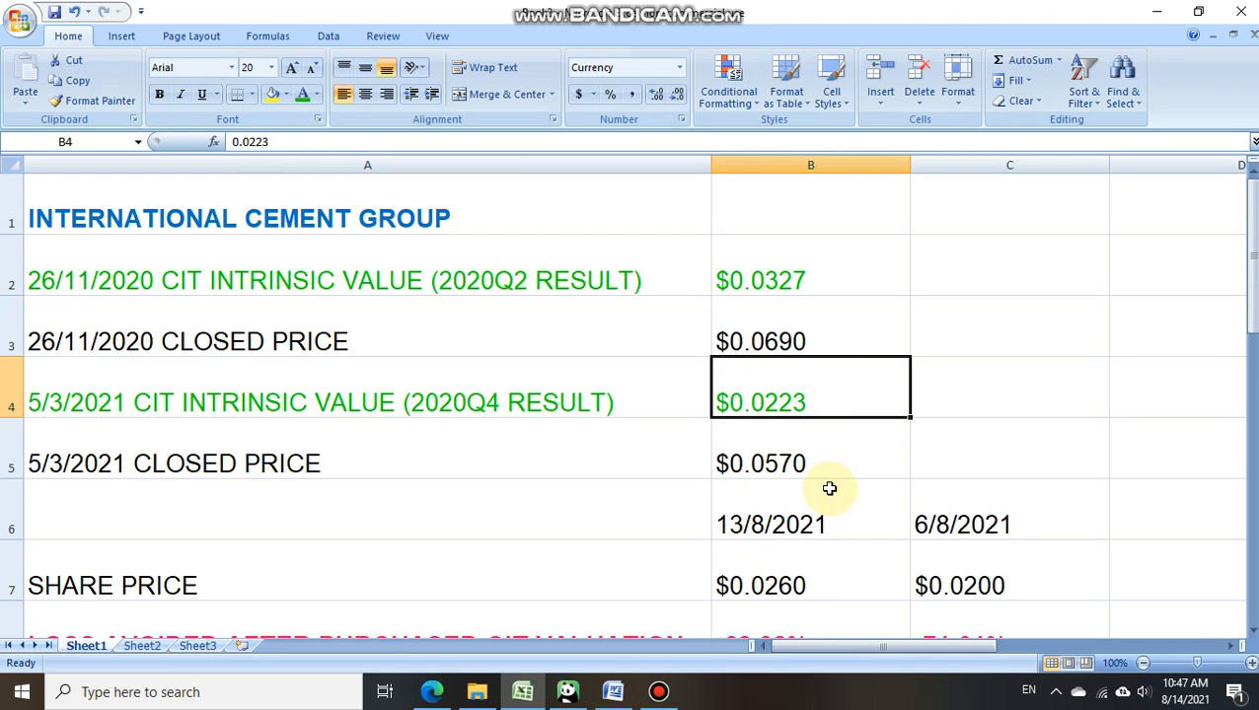
Step: Step through the 13/8/2021 and 6/8/2021 share prices, then the 2020Q4 intrinsic value
left_click(809, 524)
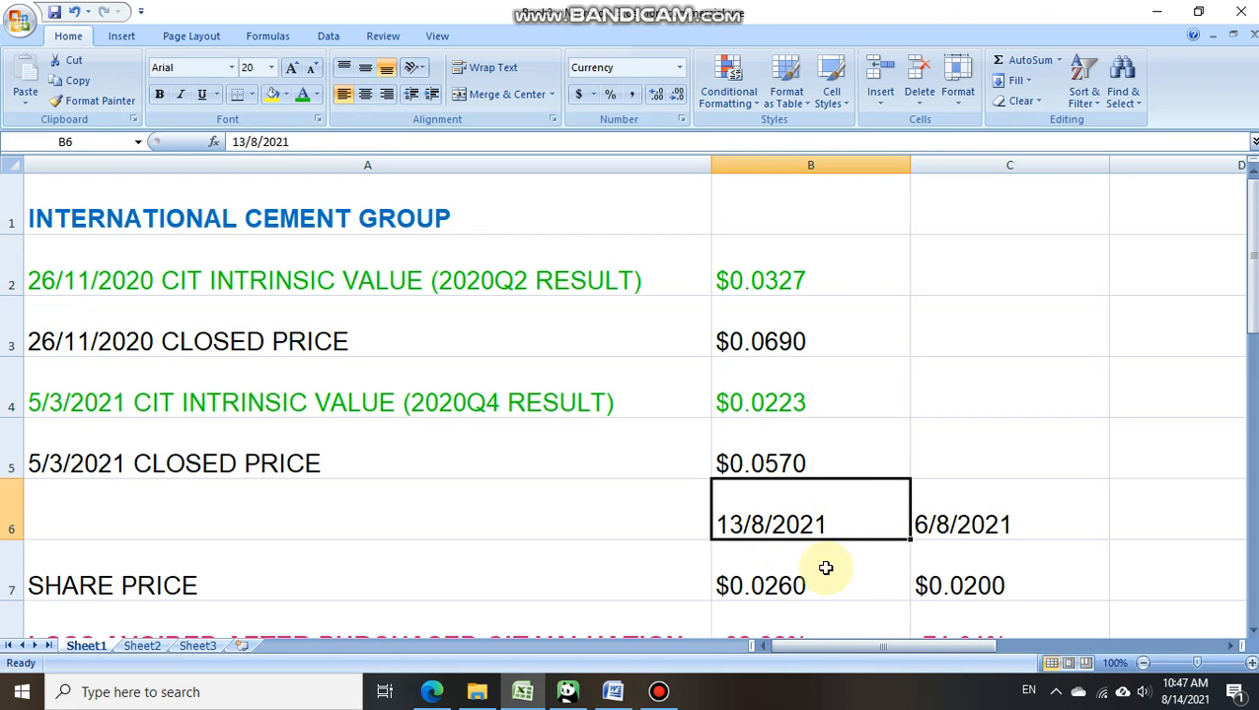
left_click(810, 585)
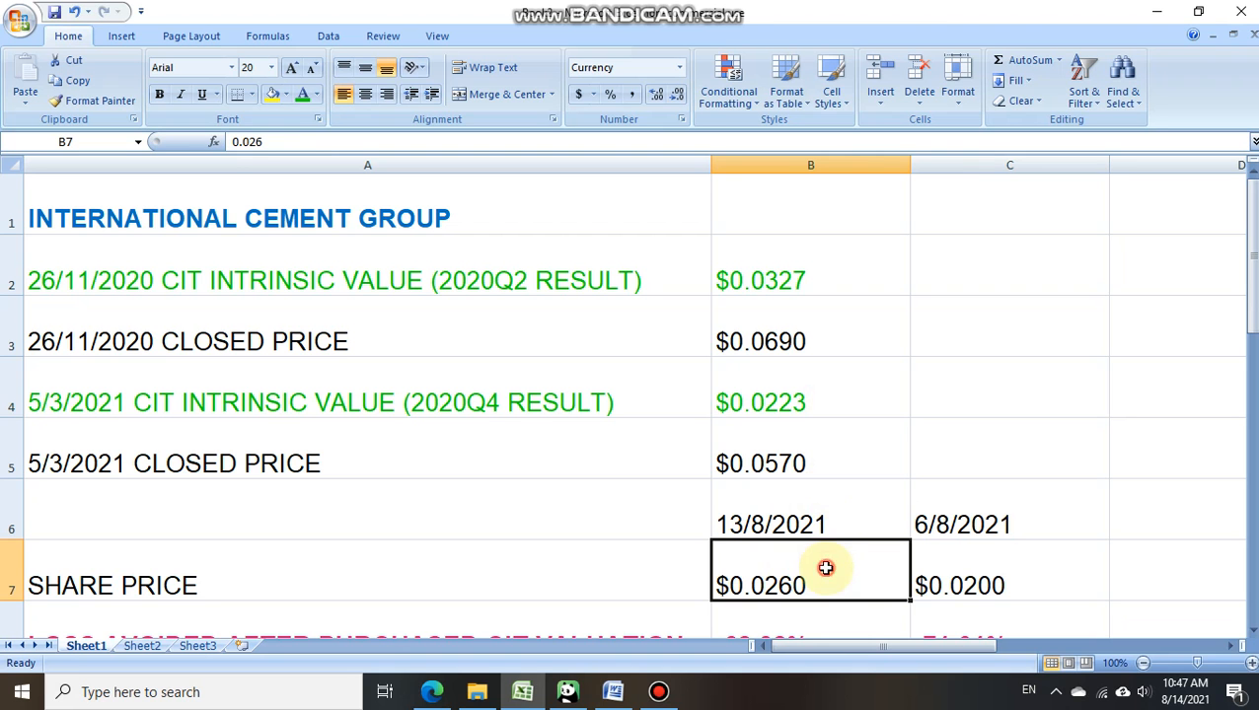
mouse_move(826, 569)
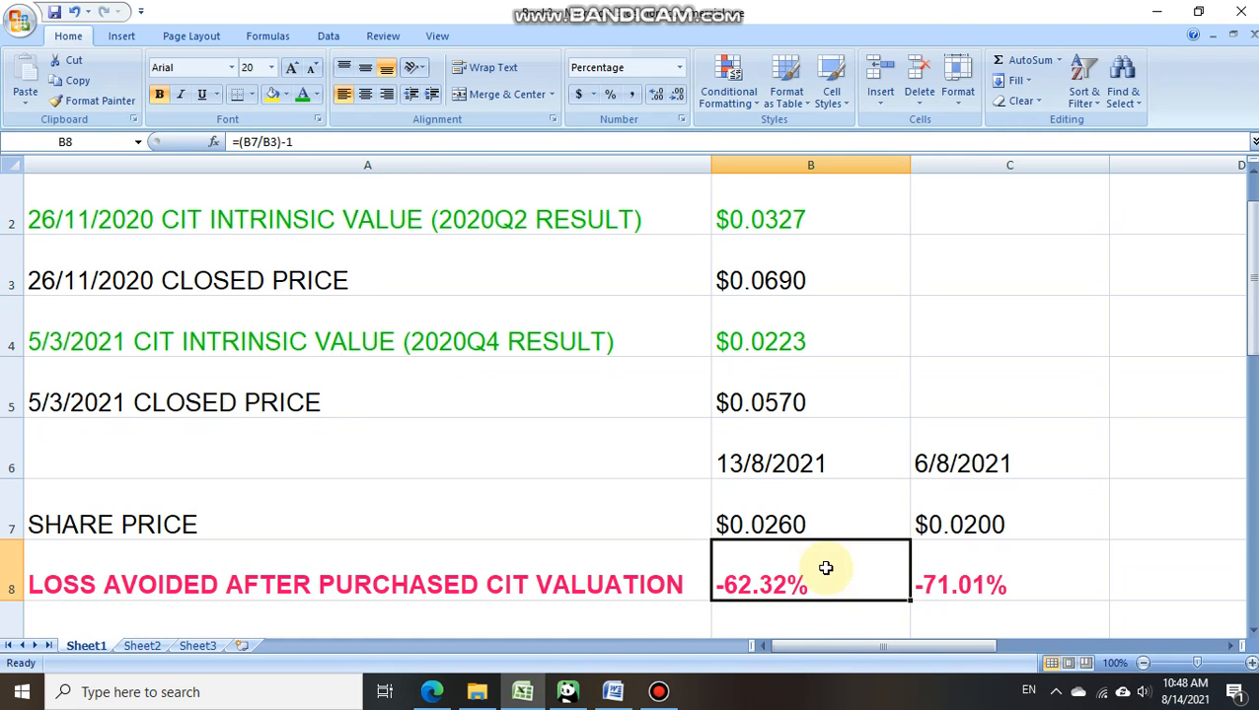
mouse_move(744, 568)
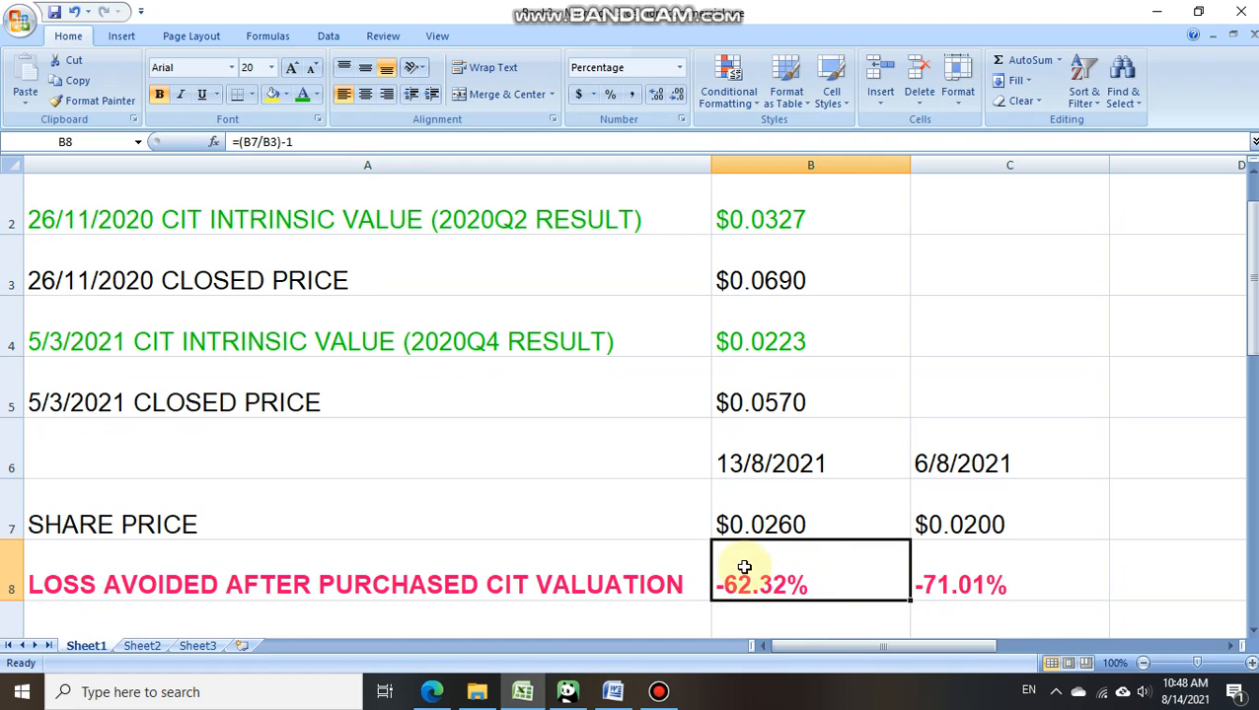
left_click(651, 584)
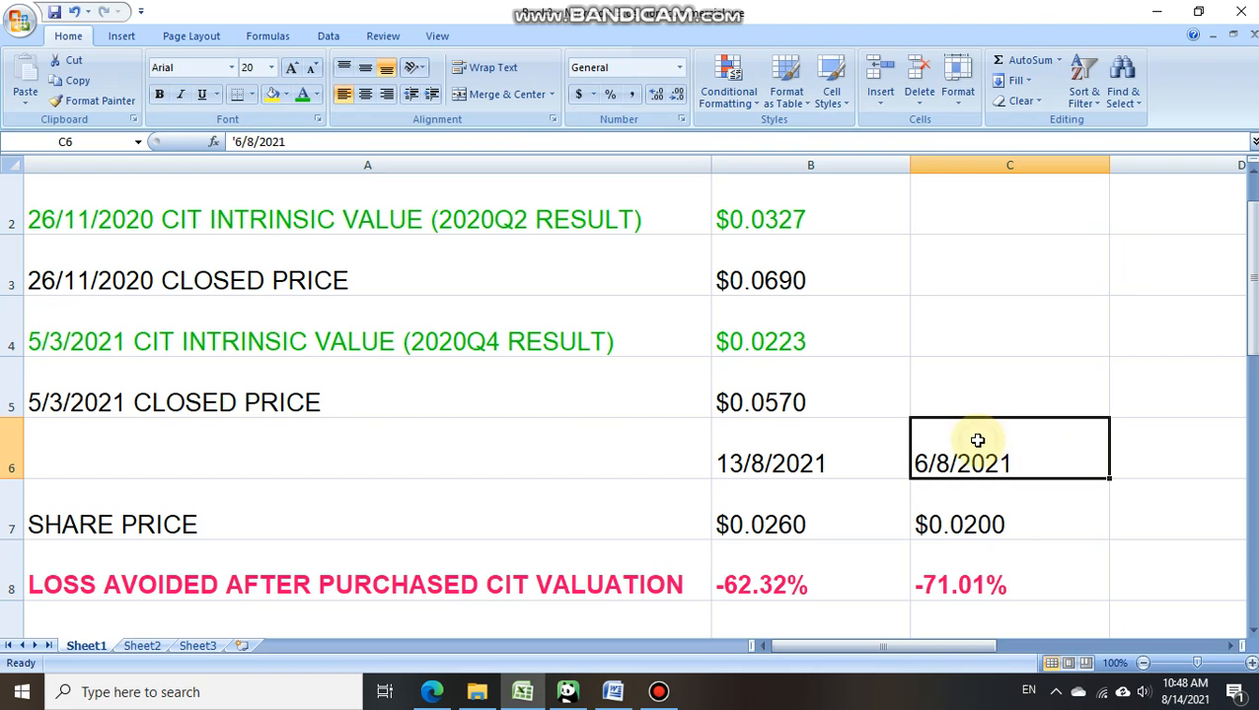
mouse_move(1020, 483)
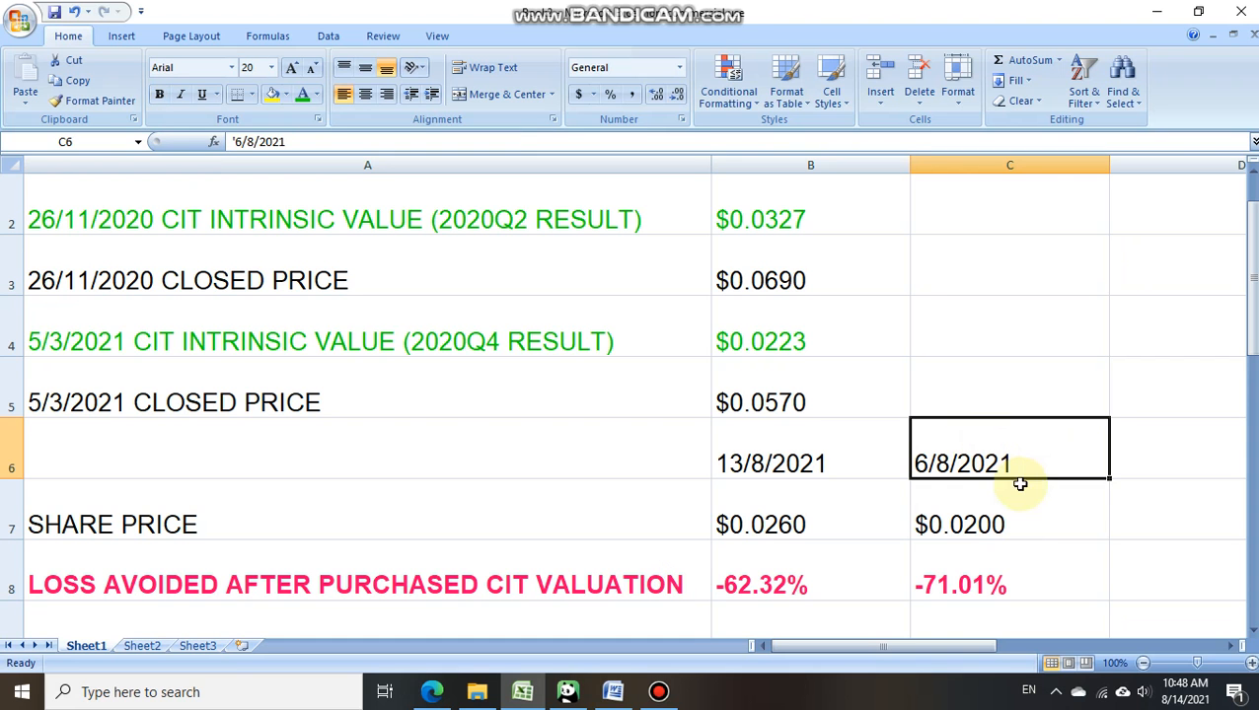
left_click(999, 524)
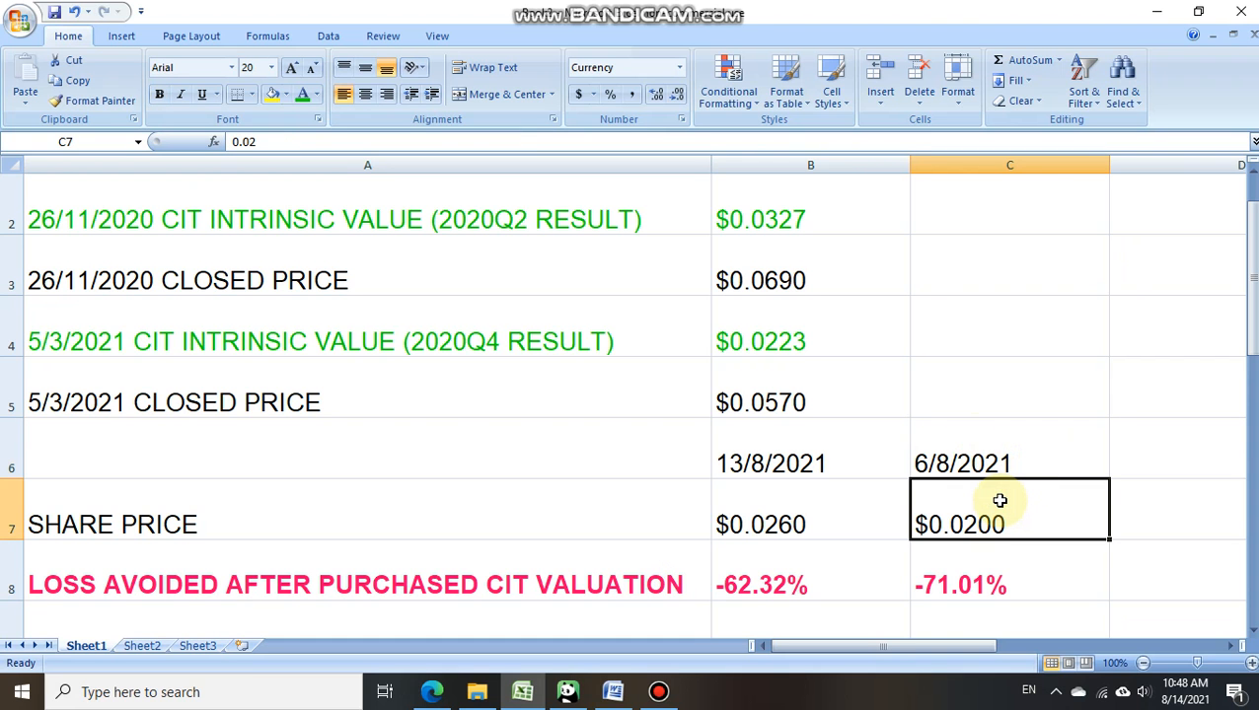
mouse_move(850, 372)
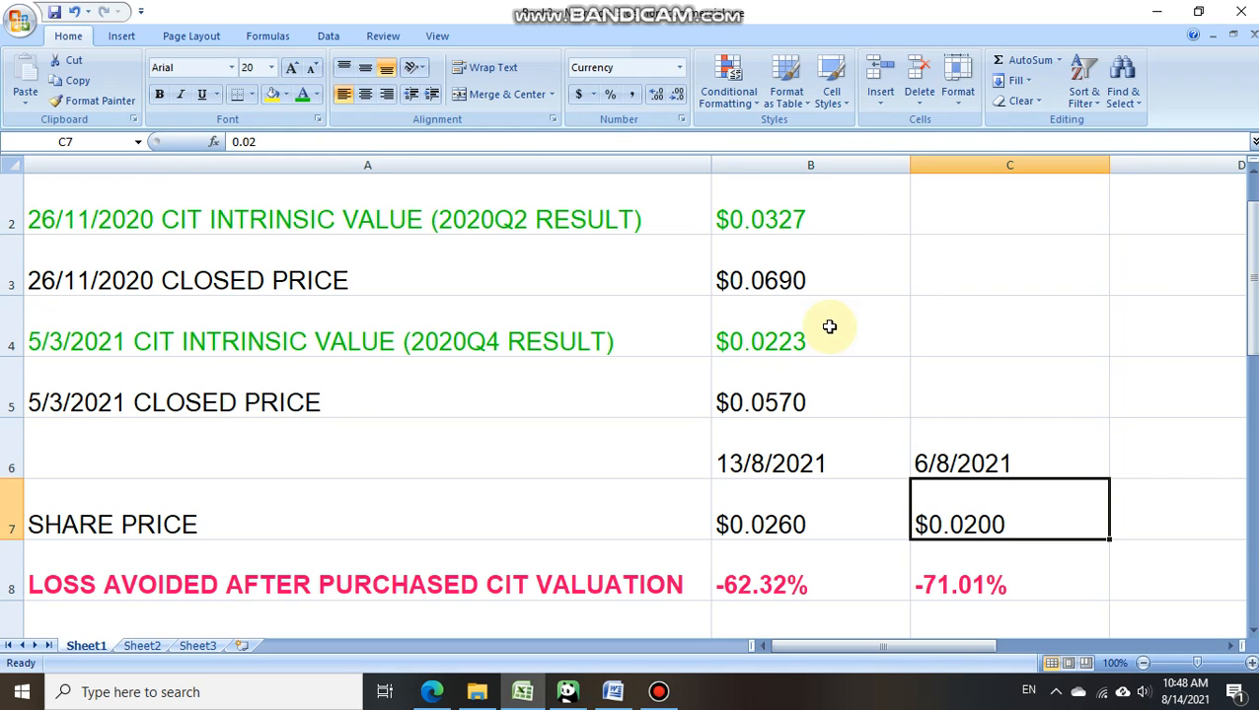
left_click(367, 342)
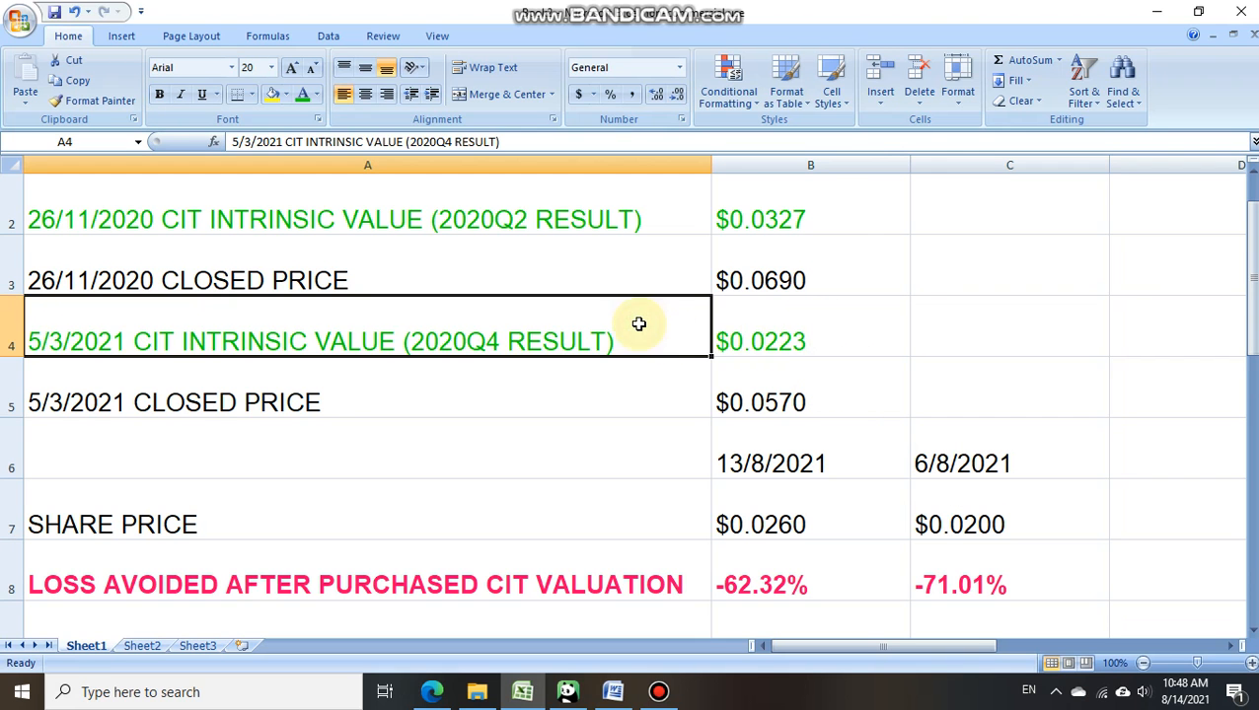
left_click(838, 341)
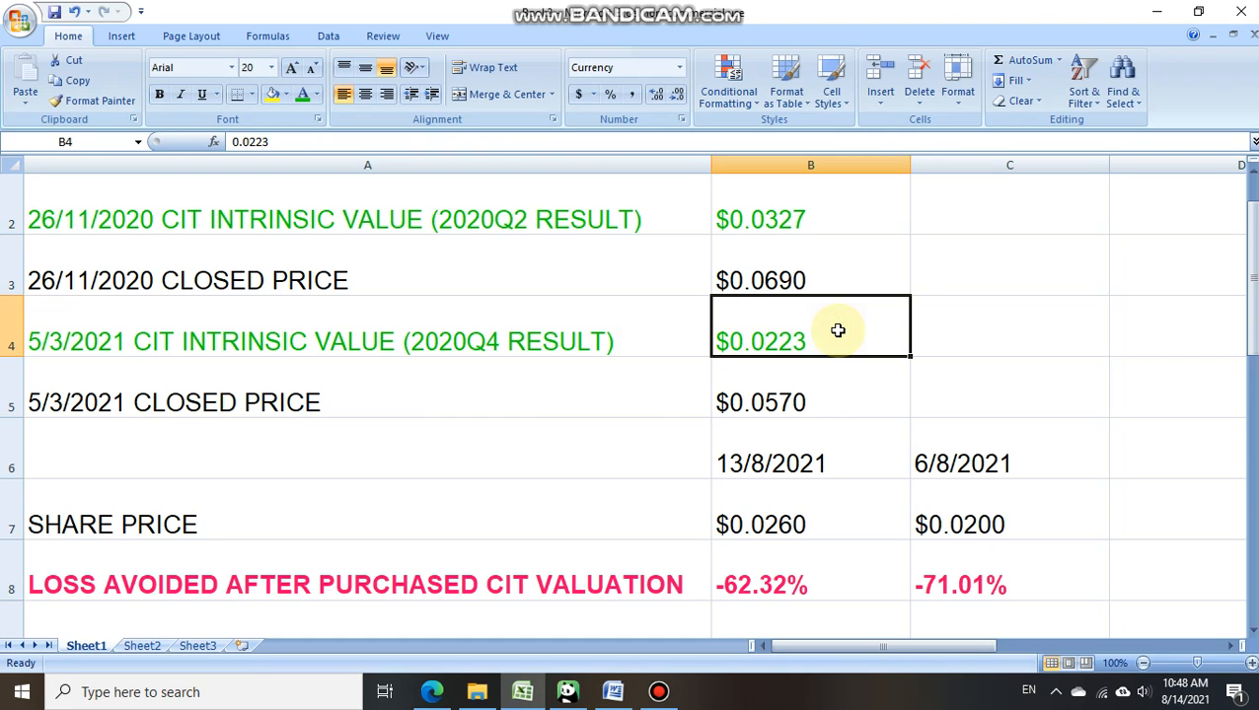
mouse_move(1083, 641)
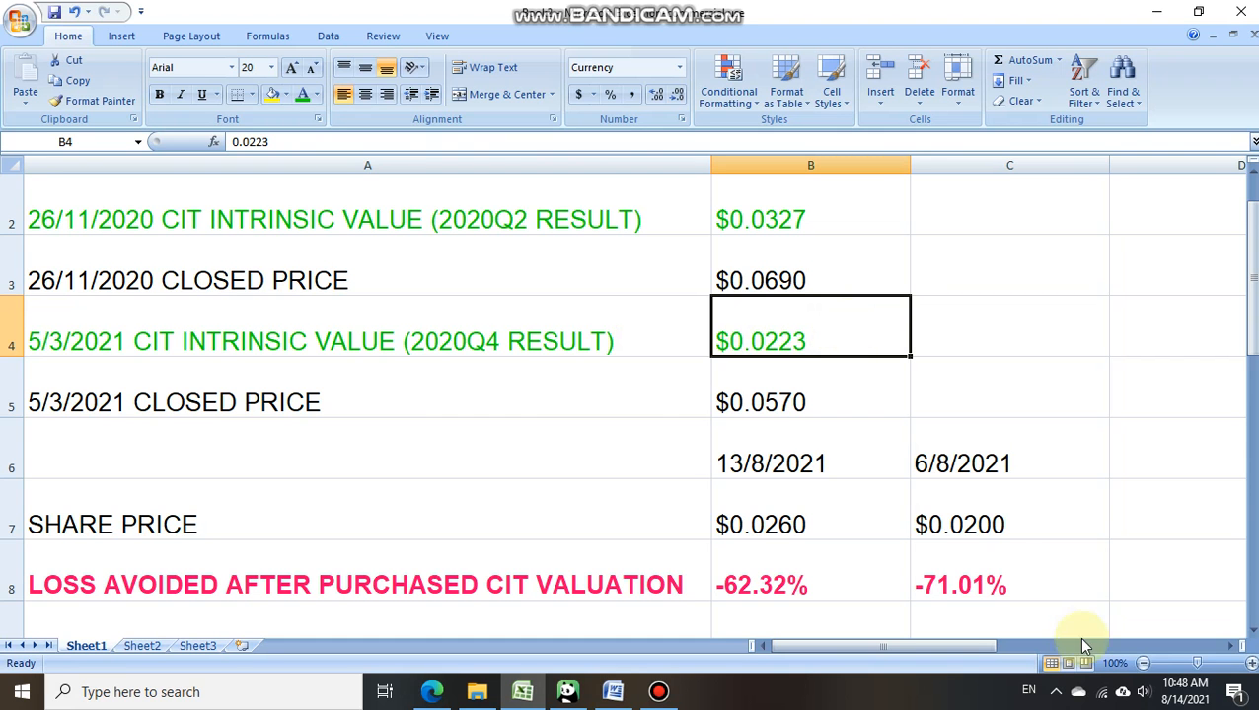
left_click(1008, 585)
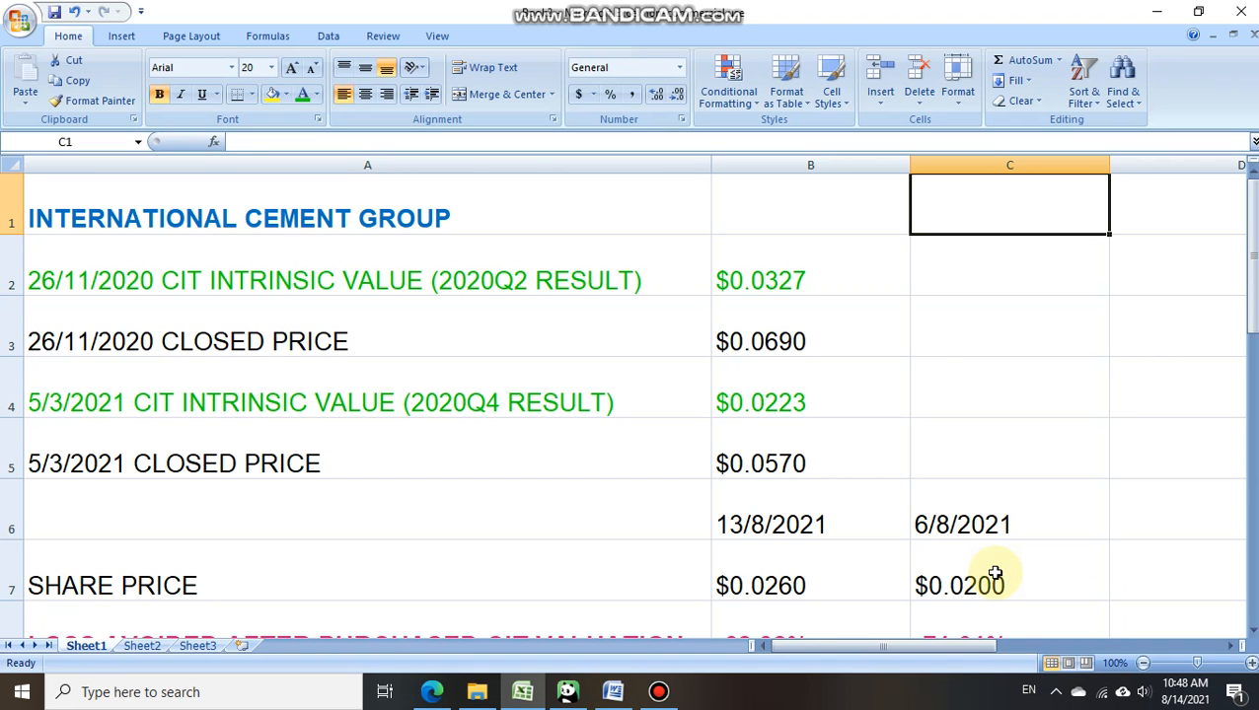
mouse_move(929, 621)
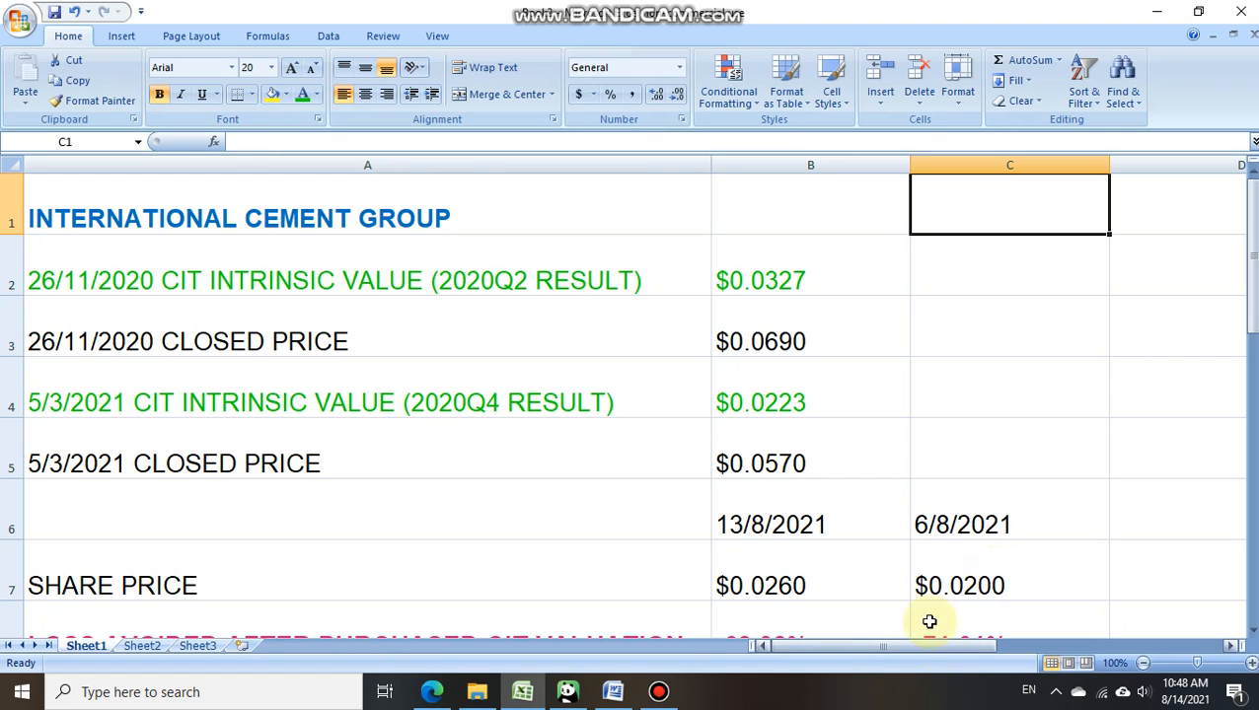
mouse_move(936, 575)
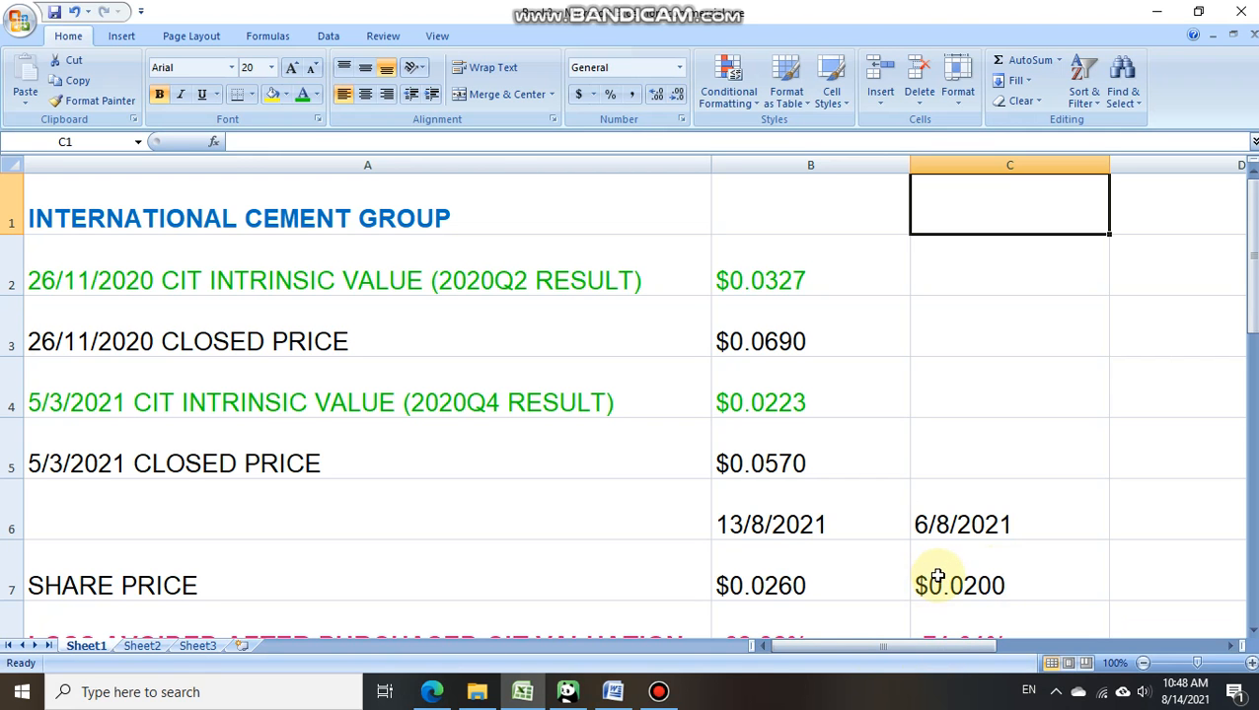